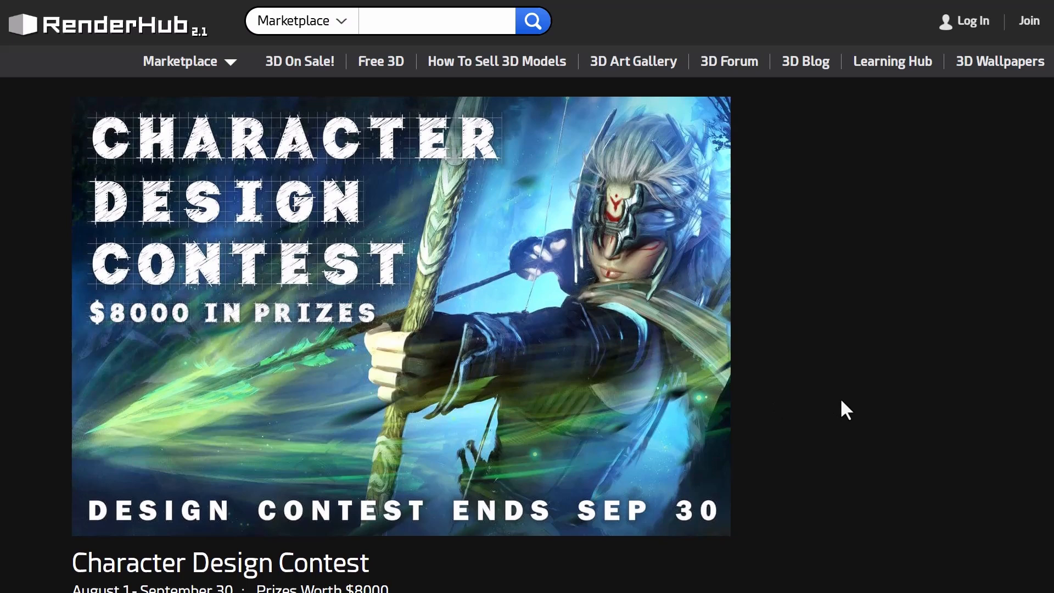
- Scroll through the MB-Lab Releases list on GitHub
scroll("down", 3)
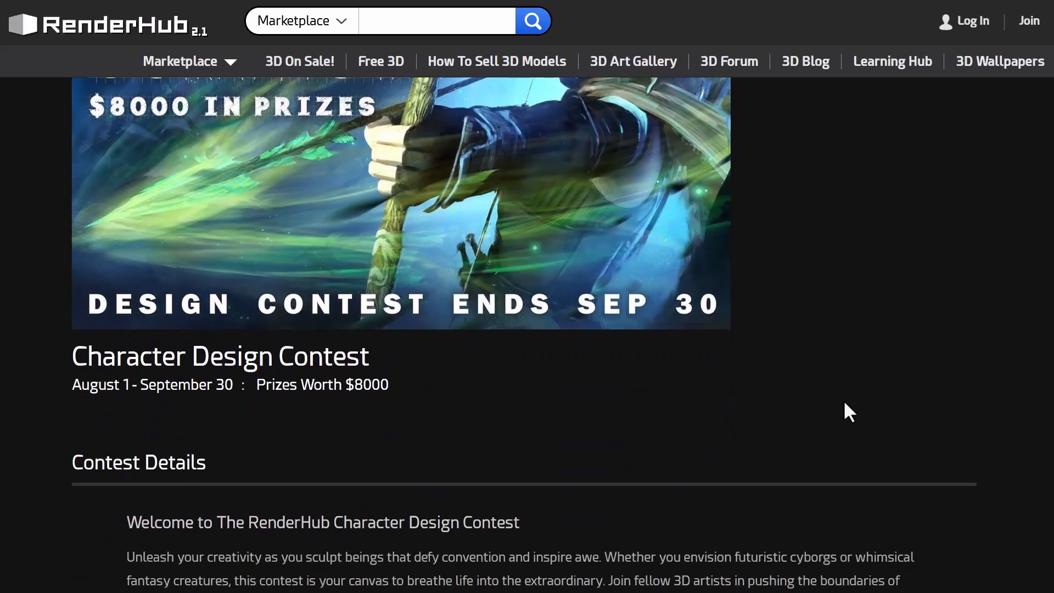
key("alt+tab")
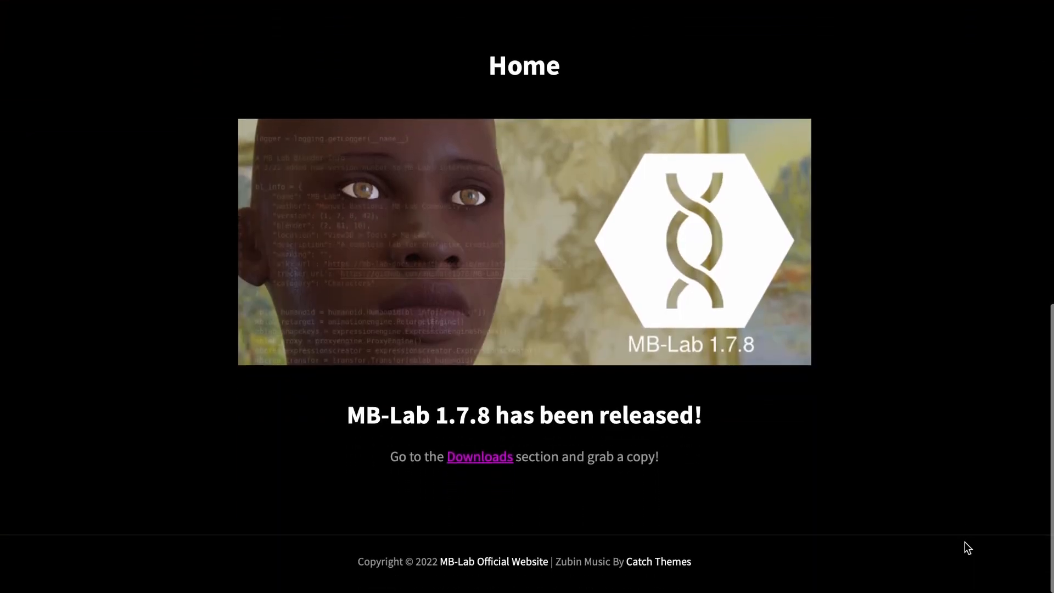
scroll("up", 3)
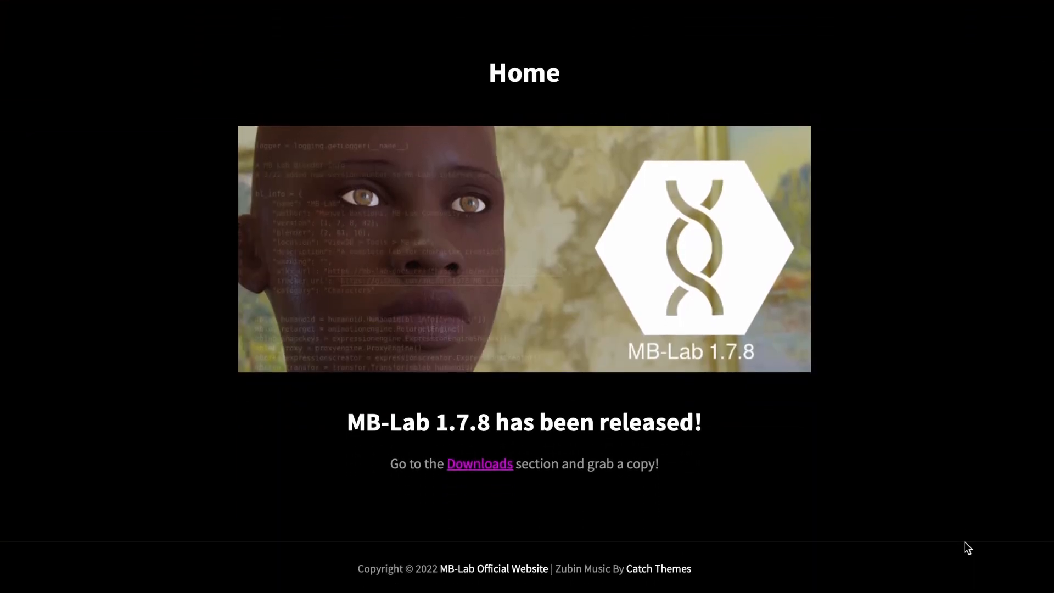
scroll("down", 3)
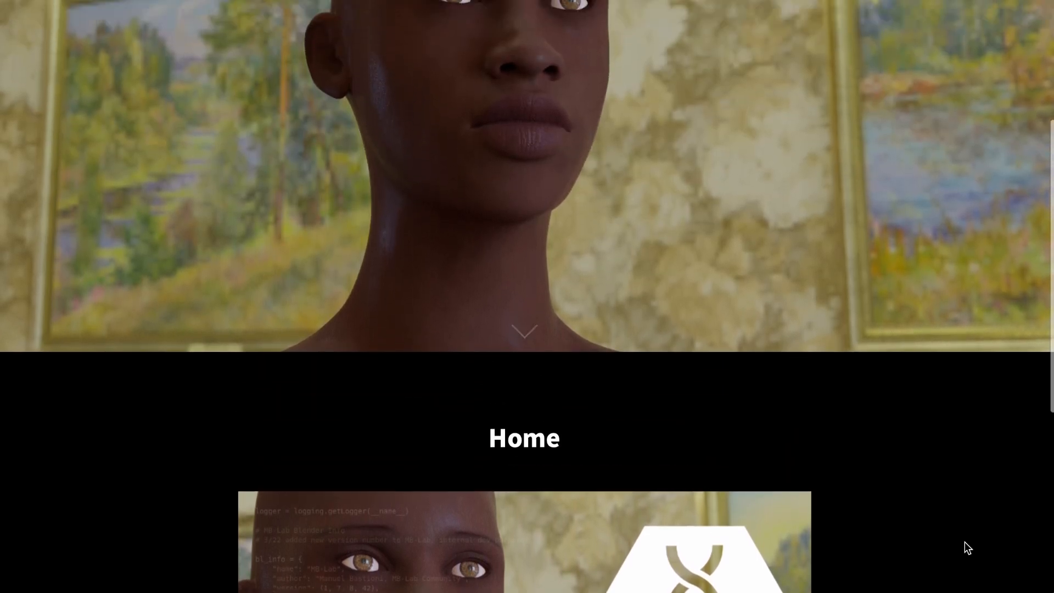
scroll("up", 3)
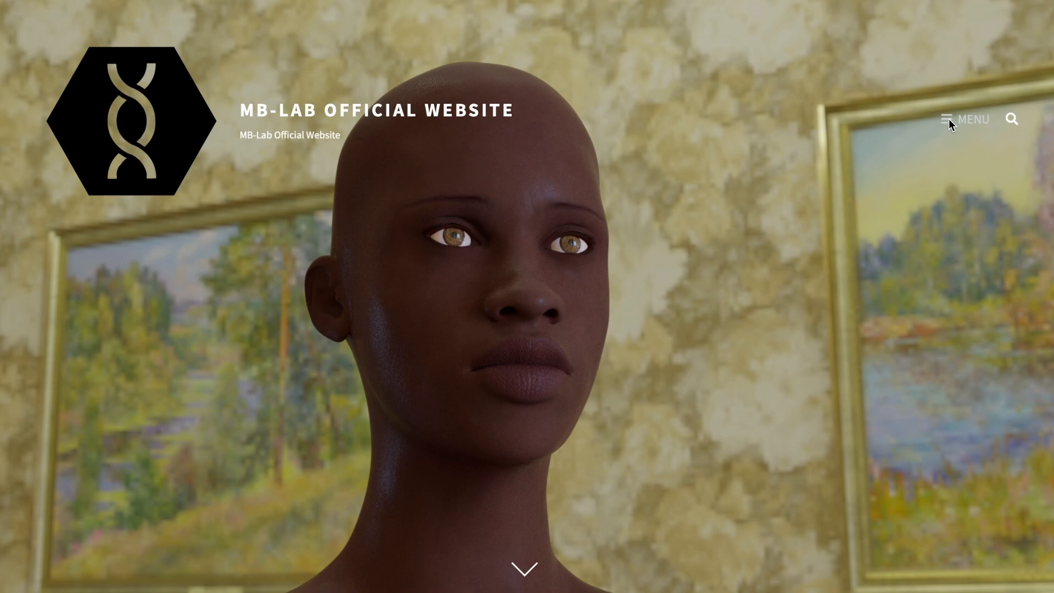
- Open the repository's Code tab and scroll down the archived MB-Lab page
left_click(948, 119)
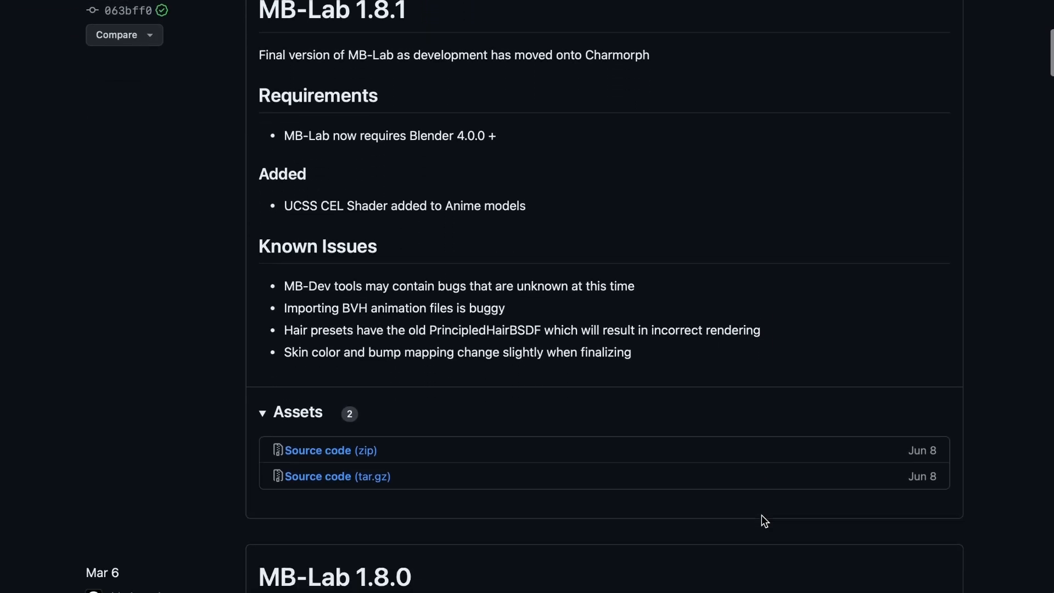
scroll("down", 3)
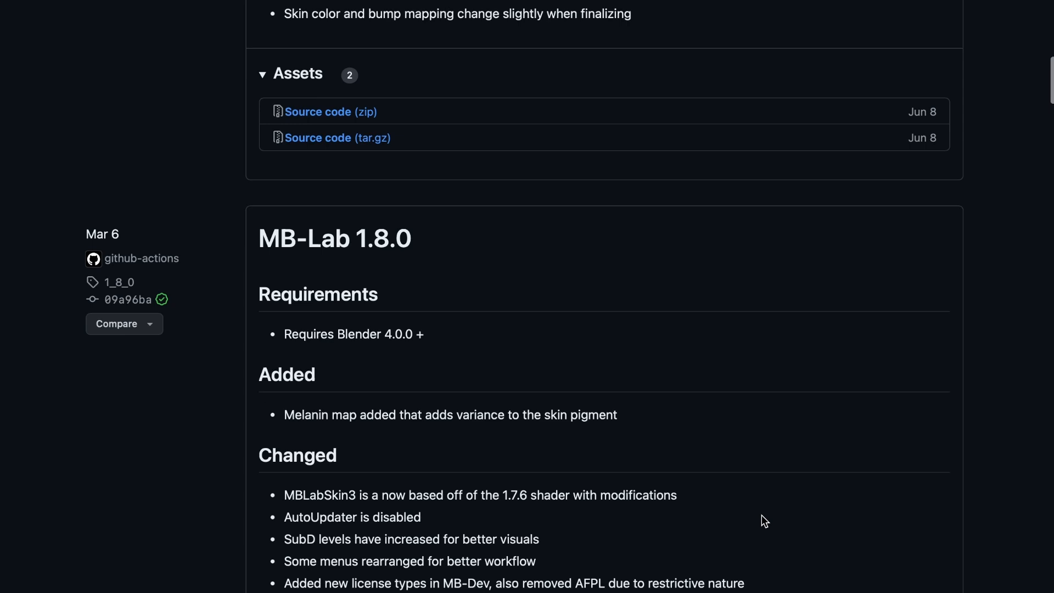
scroll("down", 3)
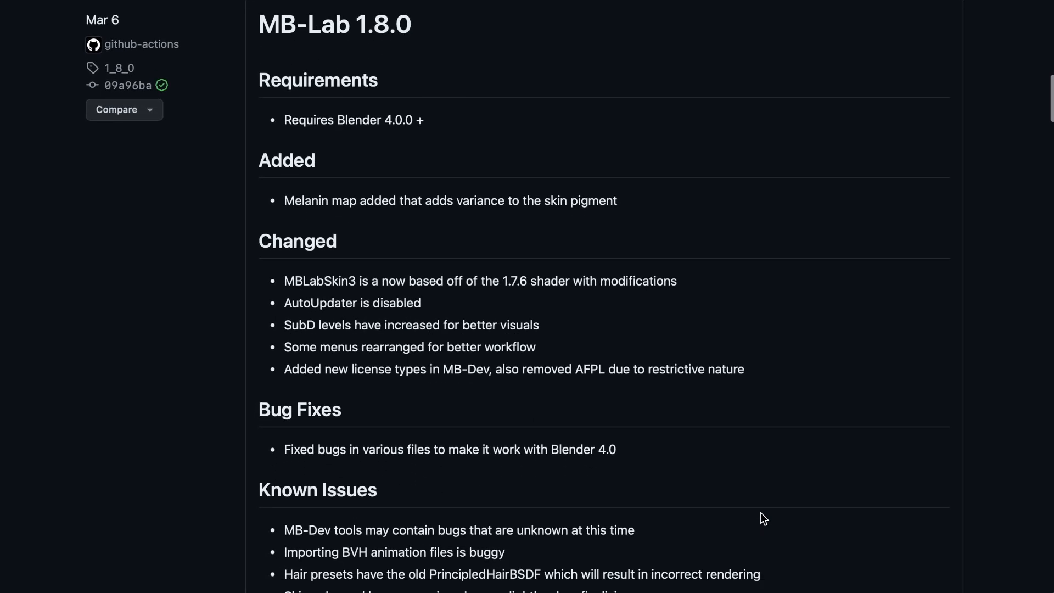
scroll("down", 3)
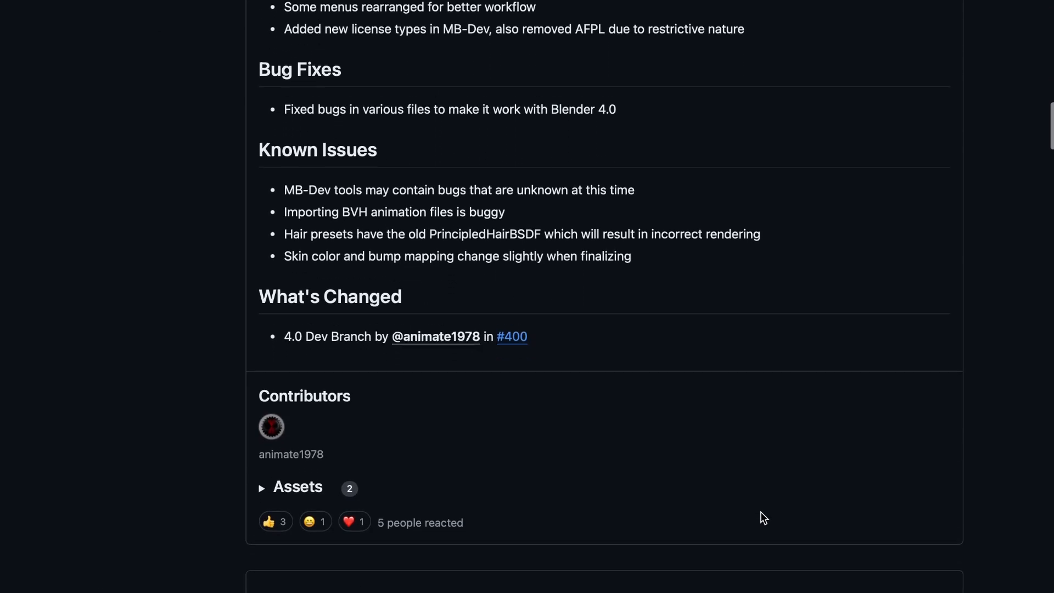
scroll("down", 3)
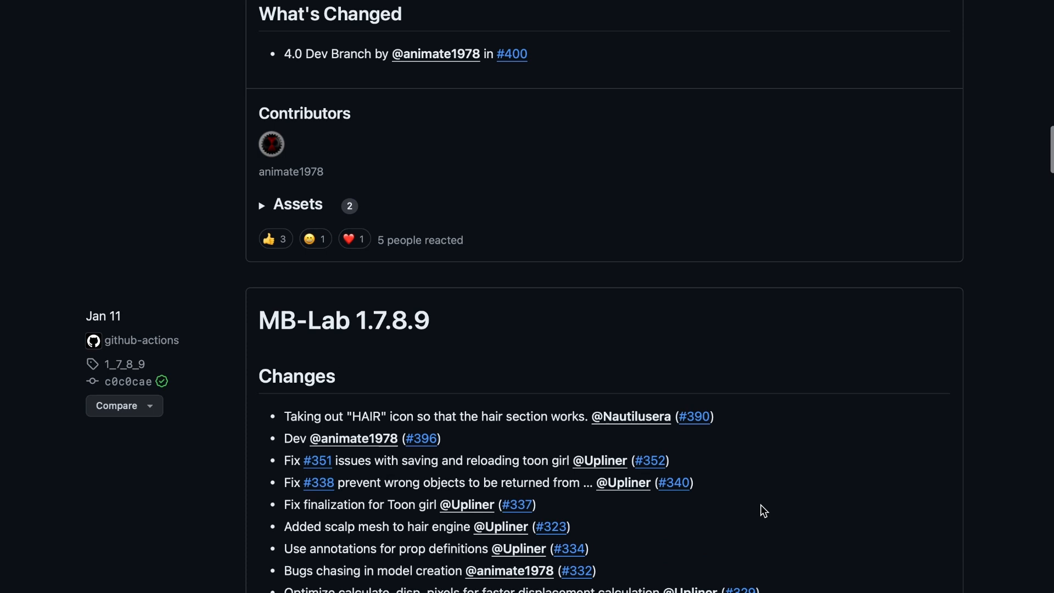
scroll("down", 3)
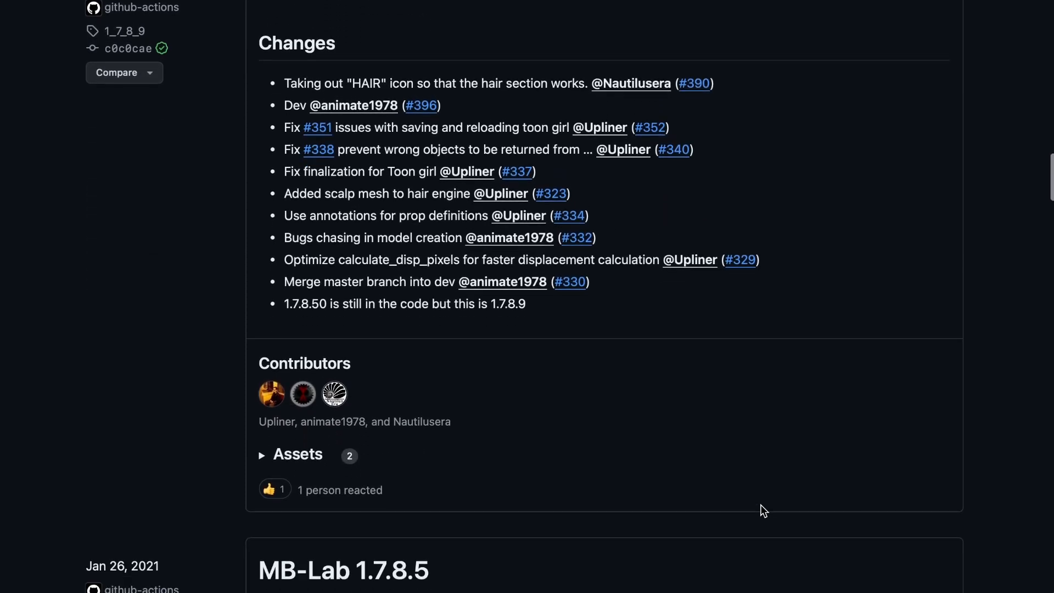
scroll("down", 3)
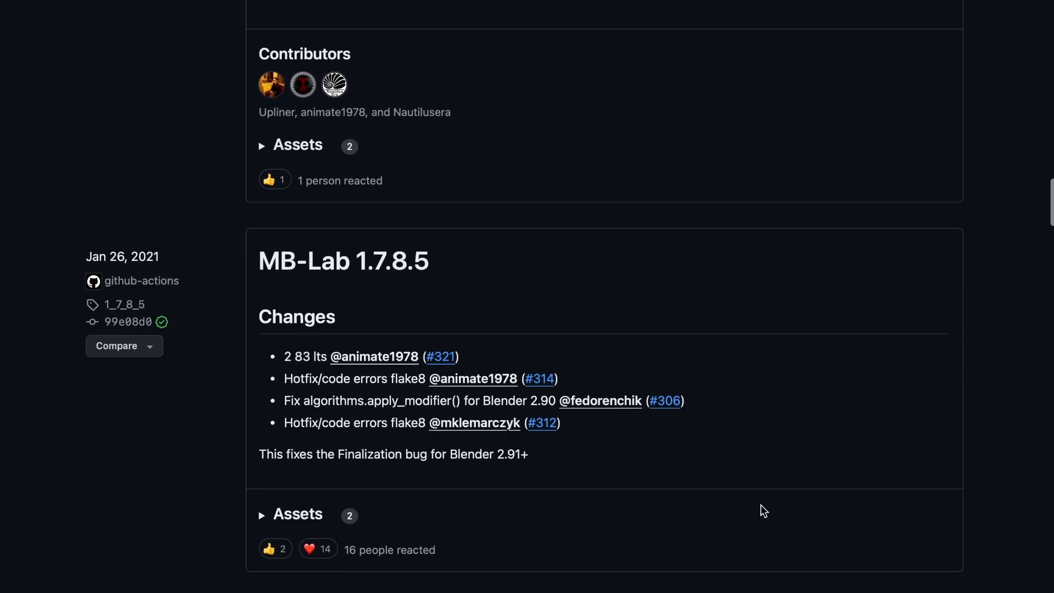
scroll("down", 3)
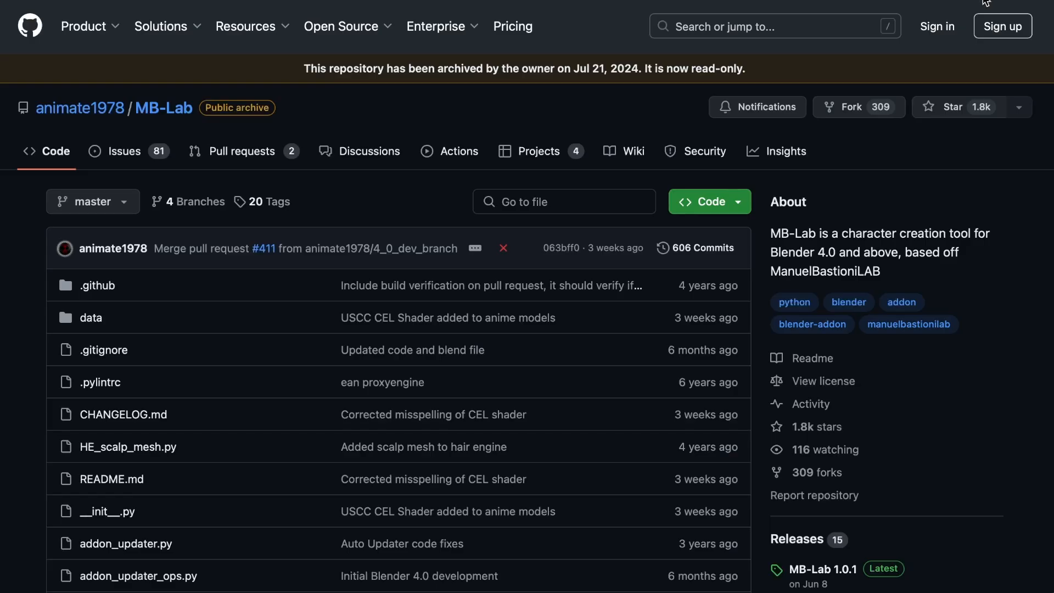
scroll("down", 3)
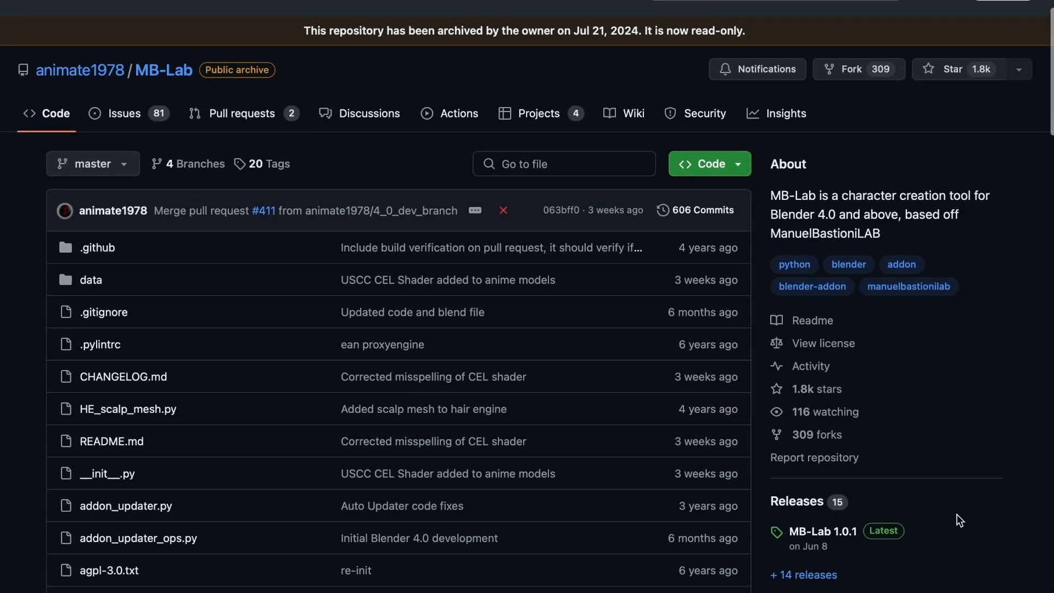
scroll("down", 3)
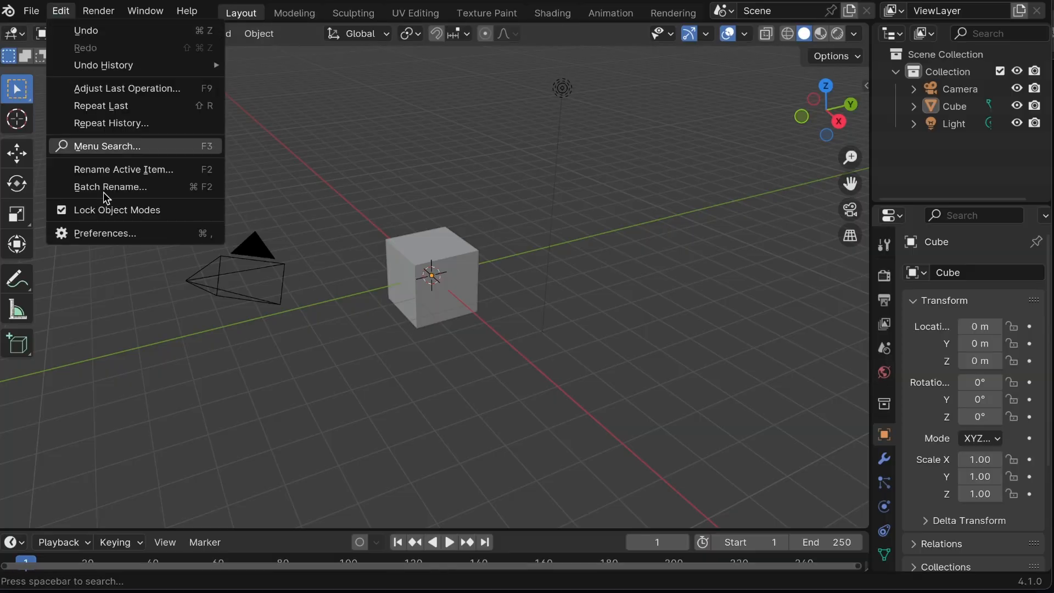
- Enable MB-Lab and create an Afro female character with Cycles and portrait lights
left_click(104, 233)
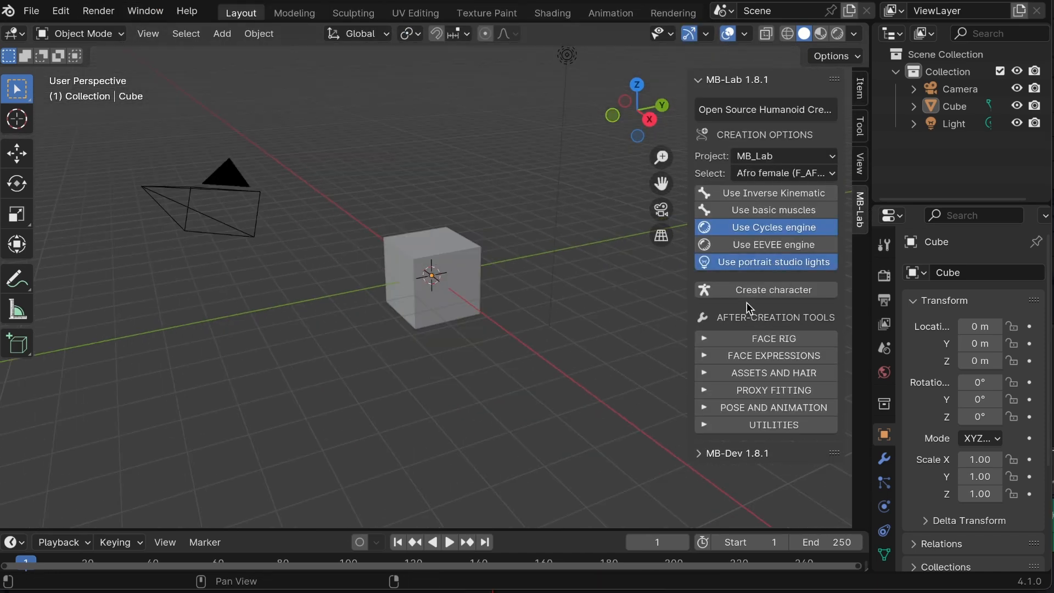
left_click(765, 289)
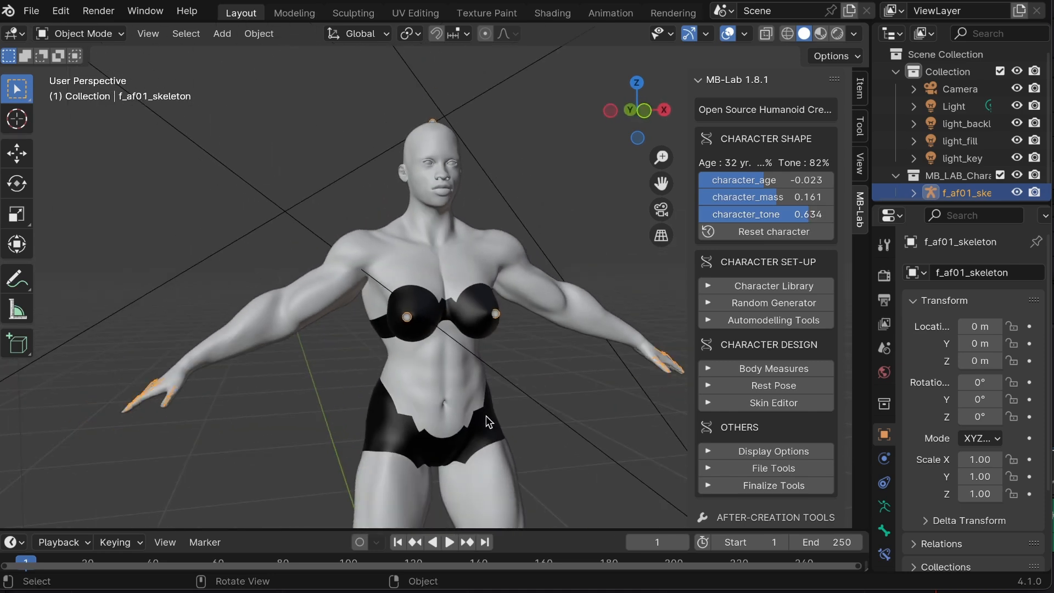
left_click_drag(764, 196, 685, 196)
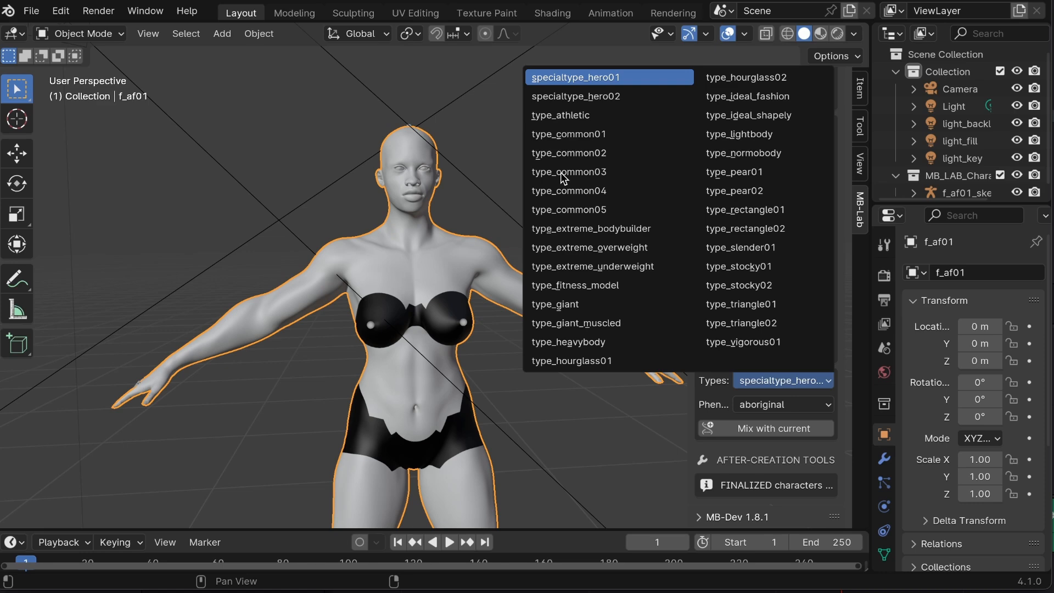
- Try type_common03, type_fitness_model, type_rectangle01, then type_triangle02 body types, and pick the congolid phenotype
left_click(569, 171)
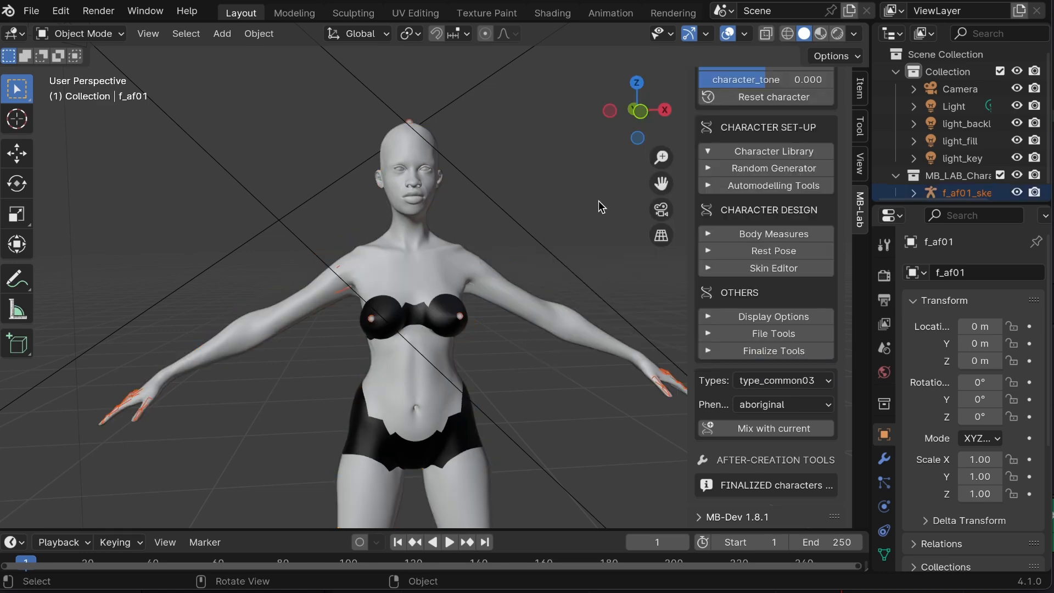
left_click(782, 381)
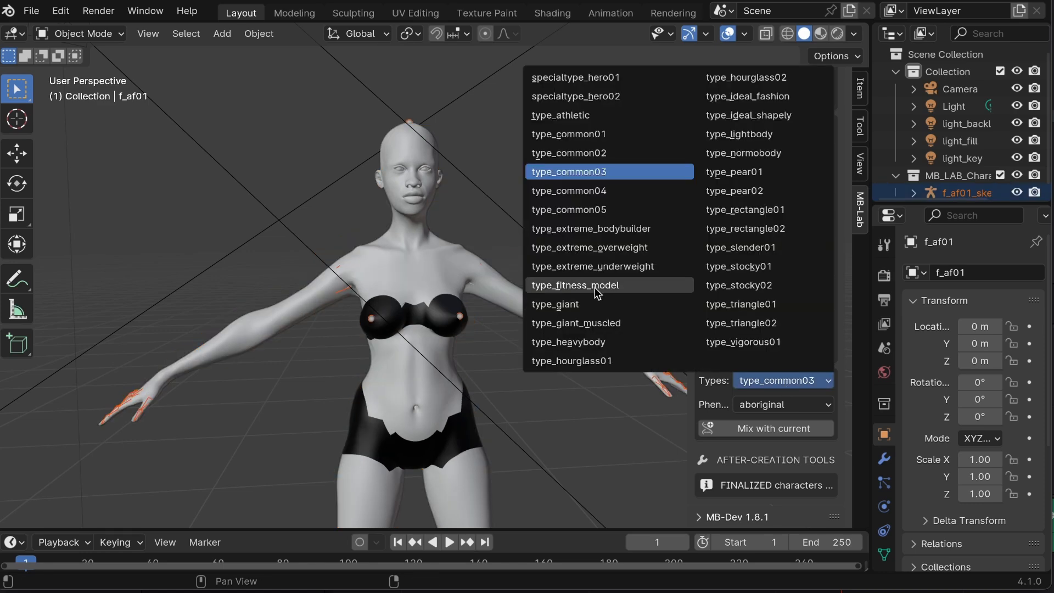
left_click(574, 284)
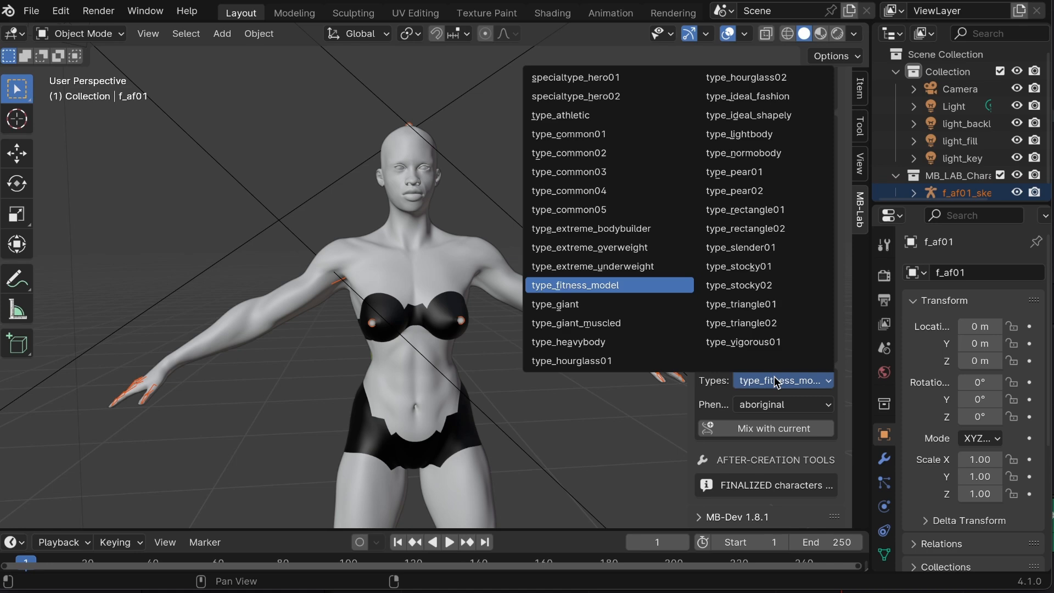
left_click(745, 209)
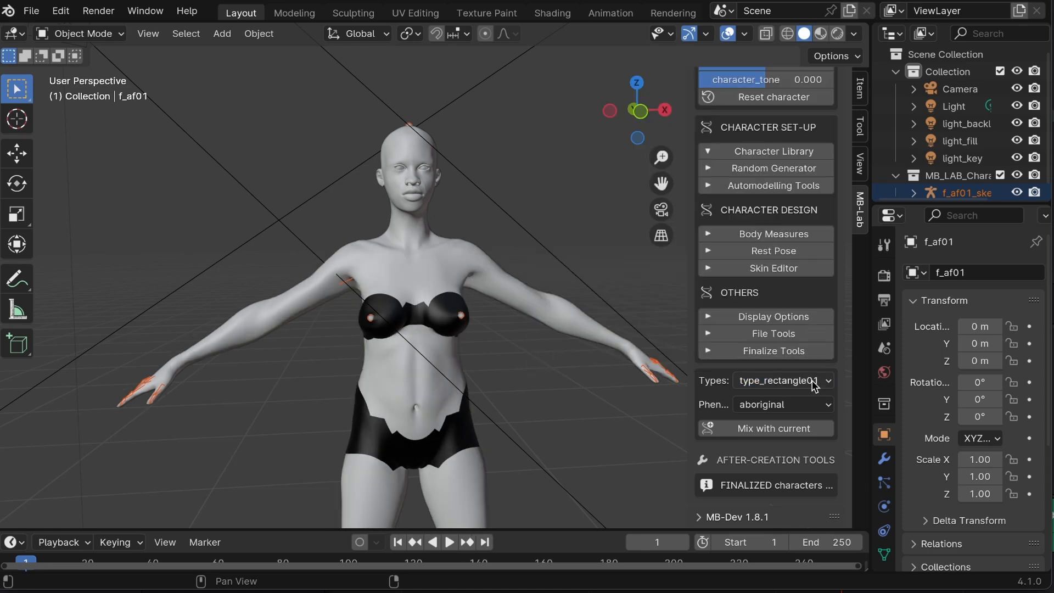
left_click(782, 380)
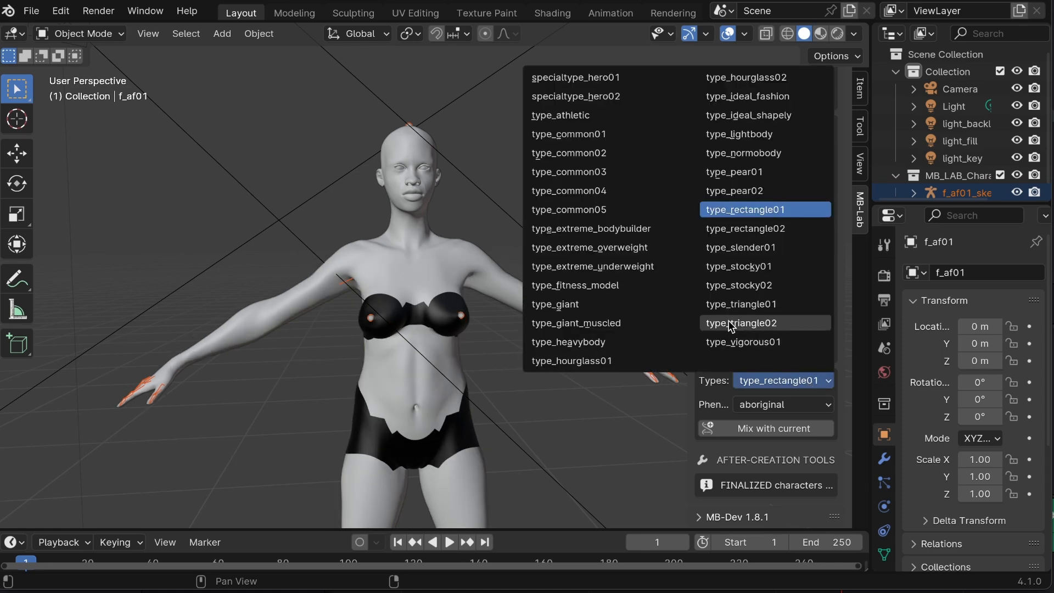
left_click(742, 322)
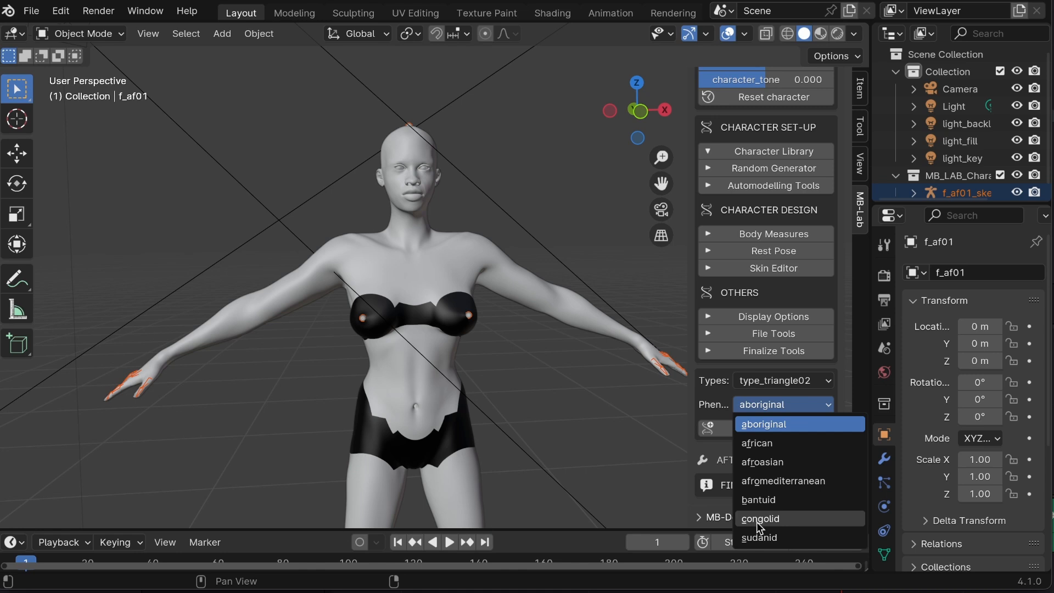
left_click(760, 518)
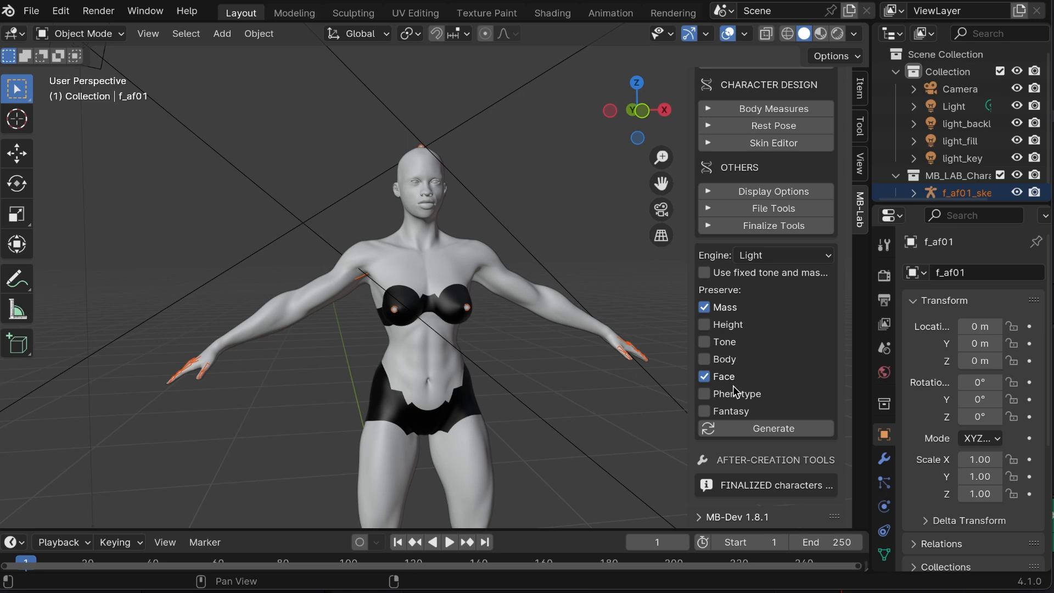
- Generate several random character variations with the engine set to Realistic
left_click(772, 428)
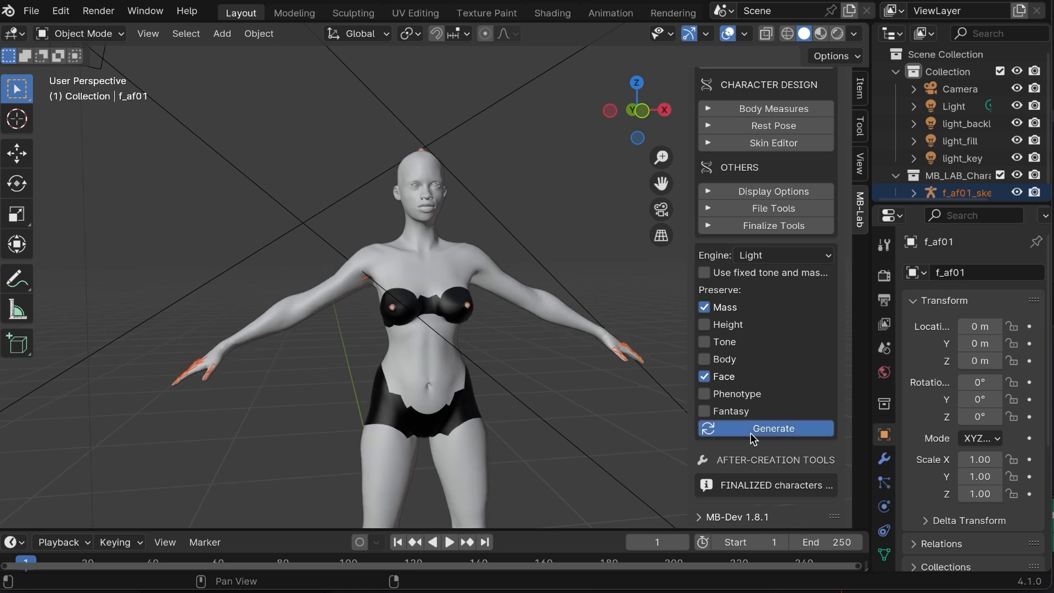
left_click(781, 255)
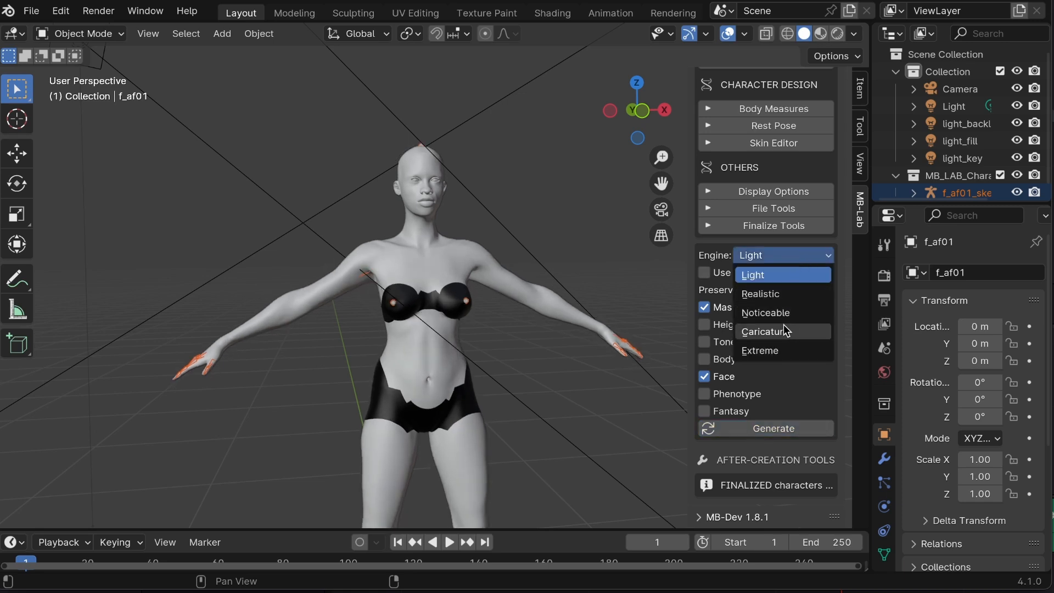
left_click(760, 294)
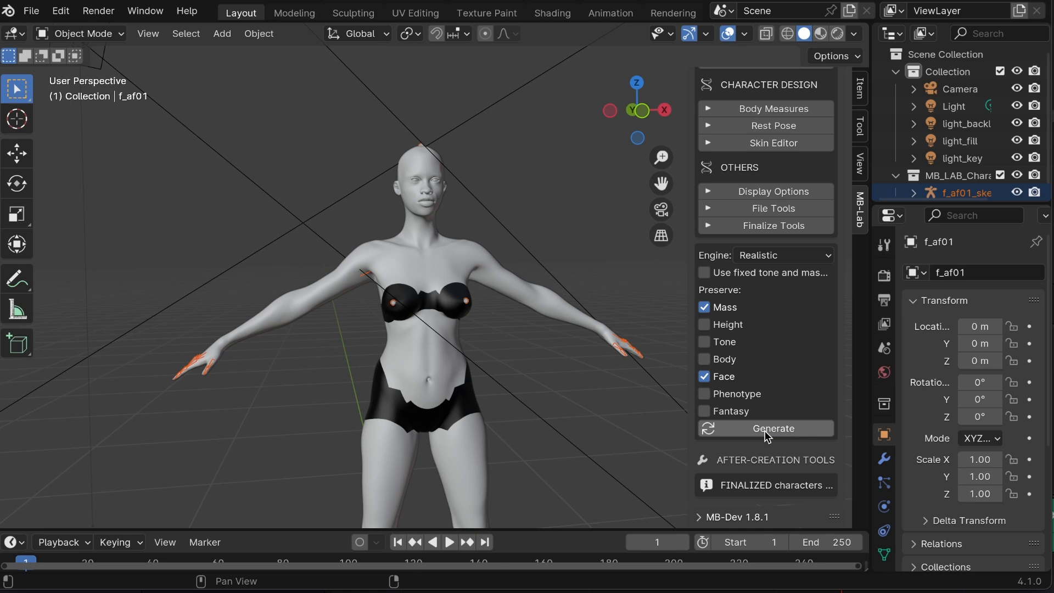
left_click(772, 428)
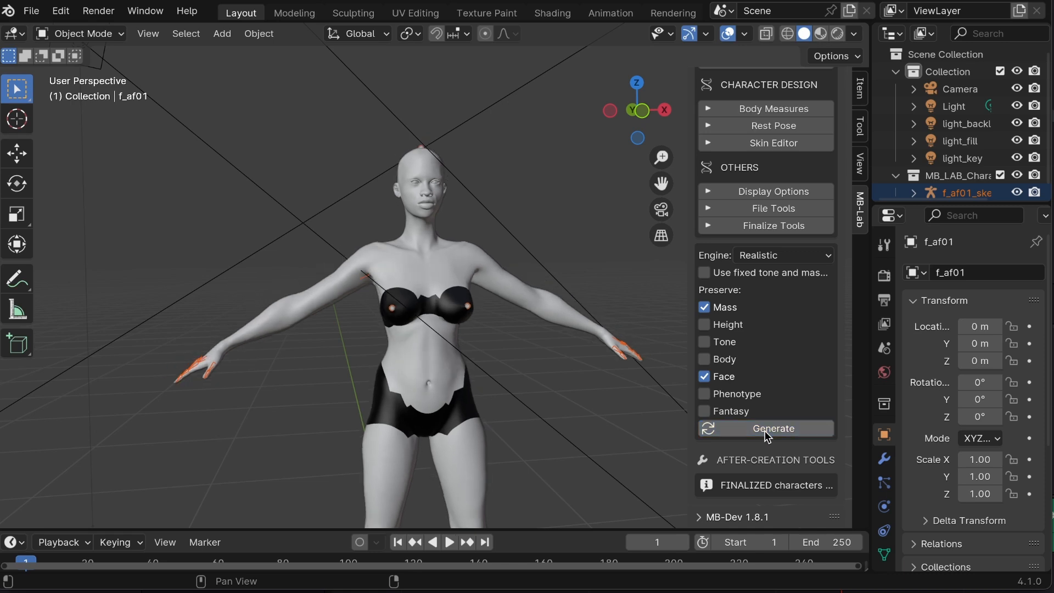
left_click(773, 428)
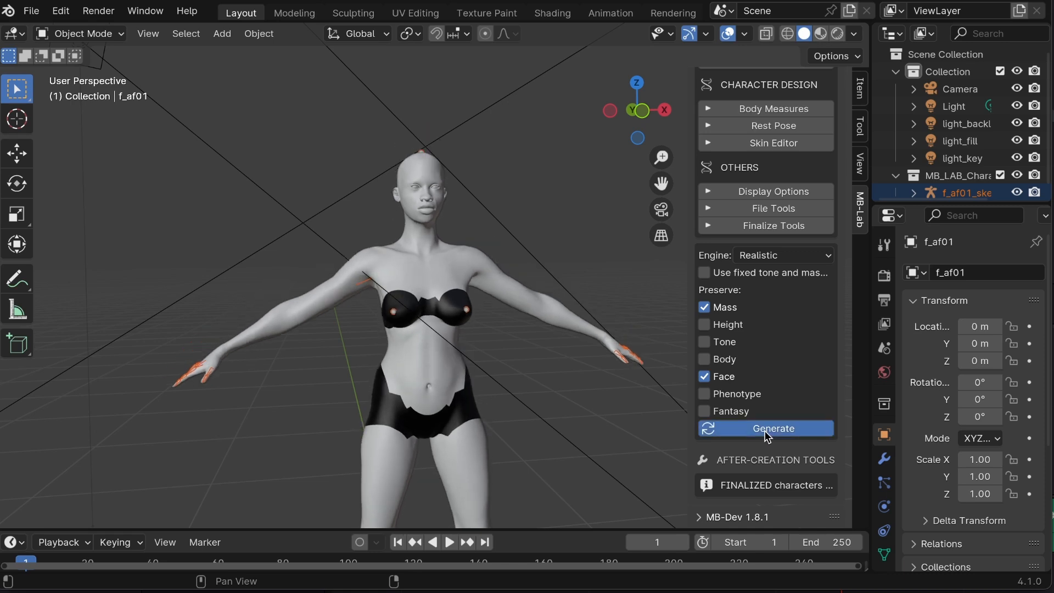
left_click(773, 428)
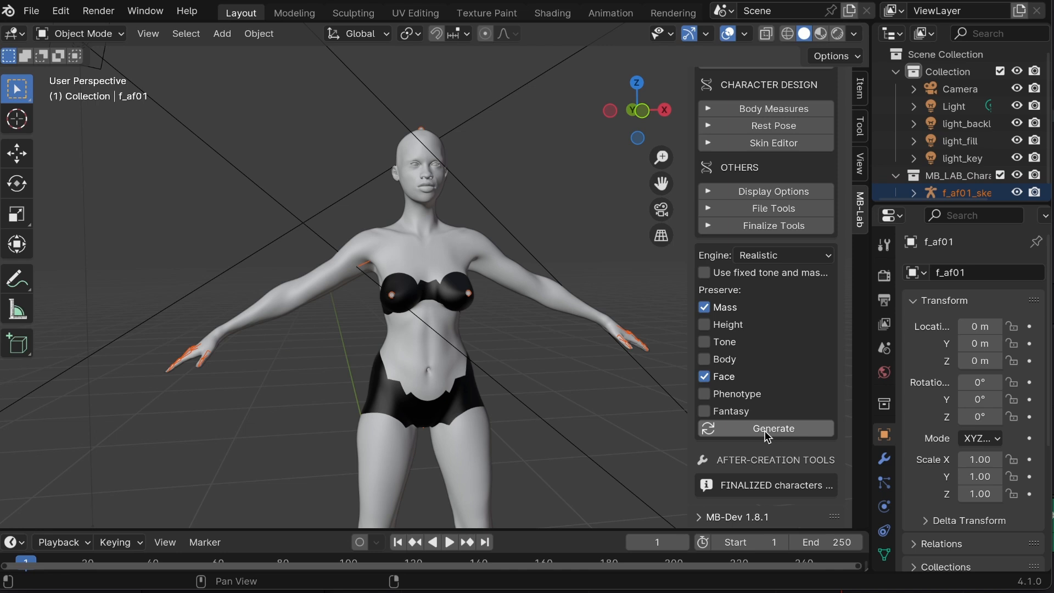
mouse_move(769, 389)
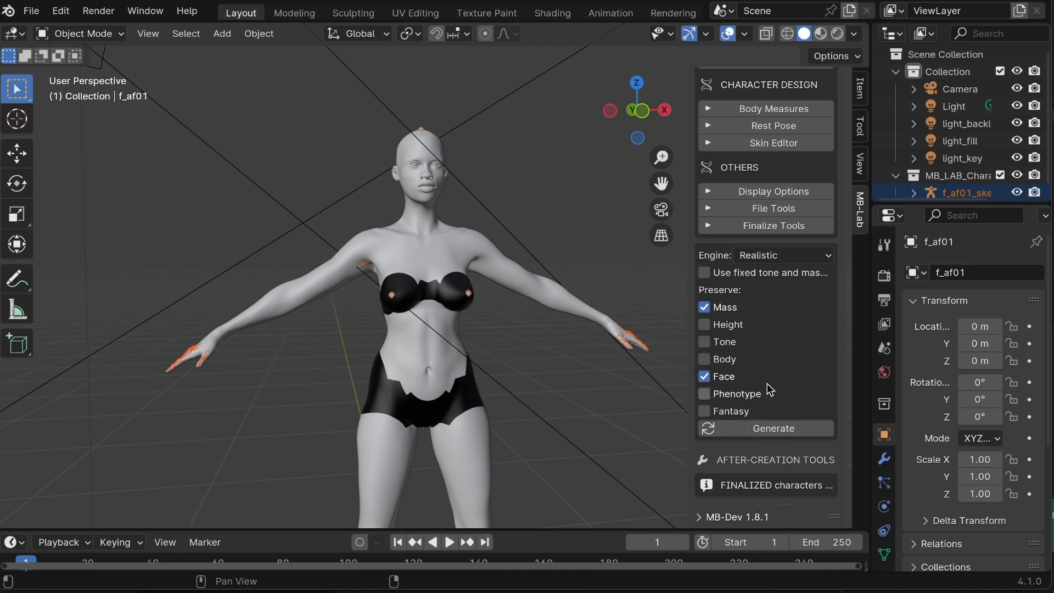
mouse_move(769, 382)
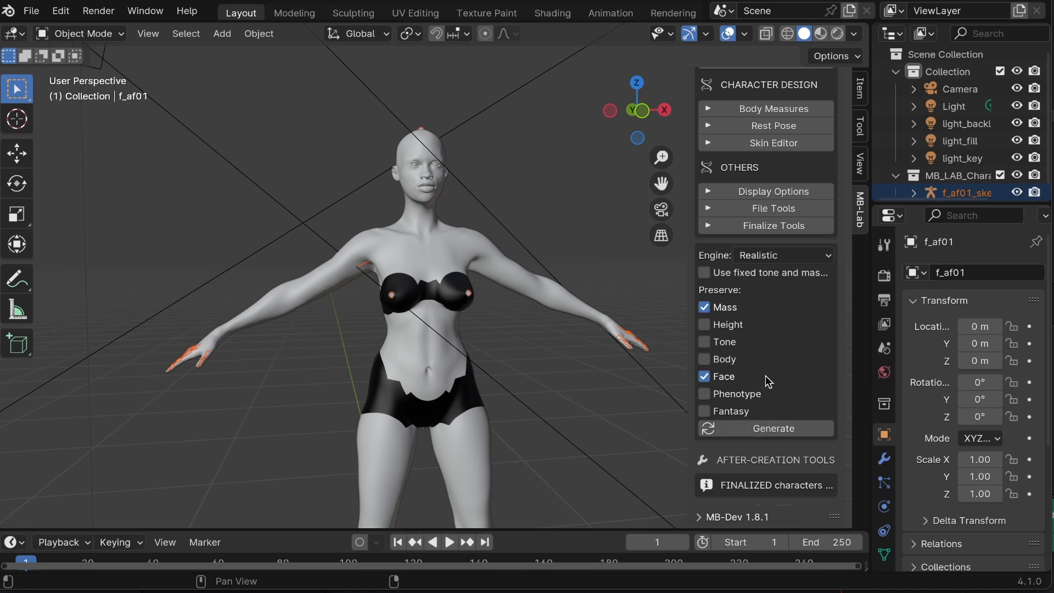
- Pick a rest pose, adjust the pointed-ears morph and set forehead Curve to 0.818
left_click(772, 428)
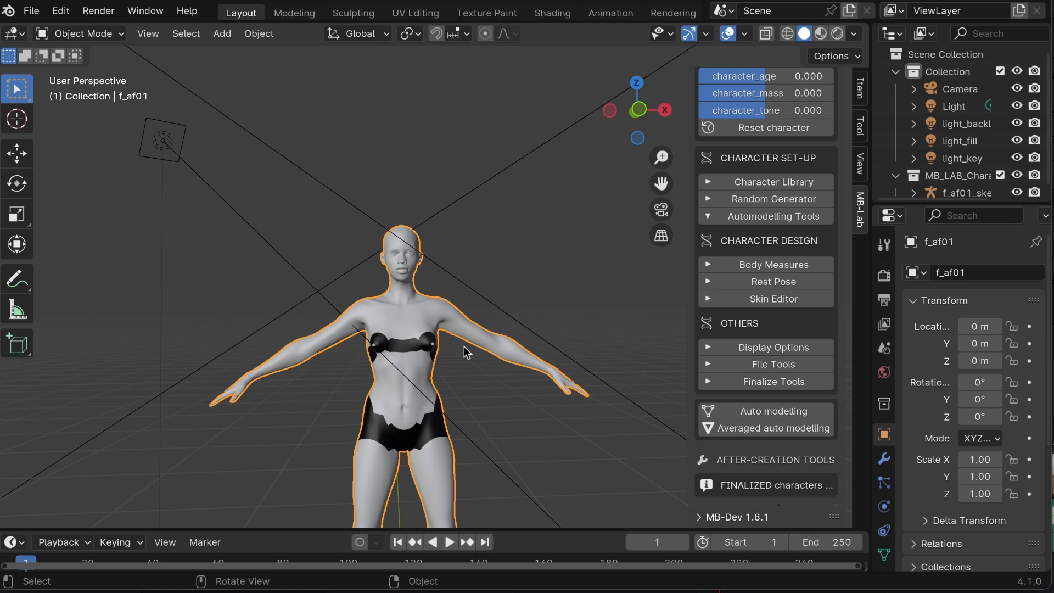
left_click(783, 392)
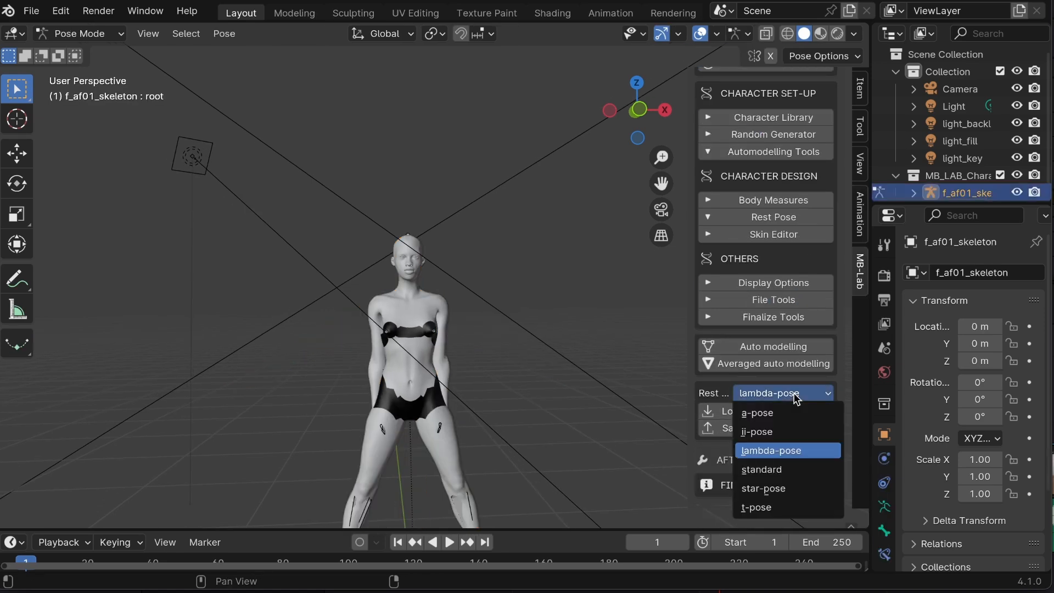
left_click(761, 469)
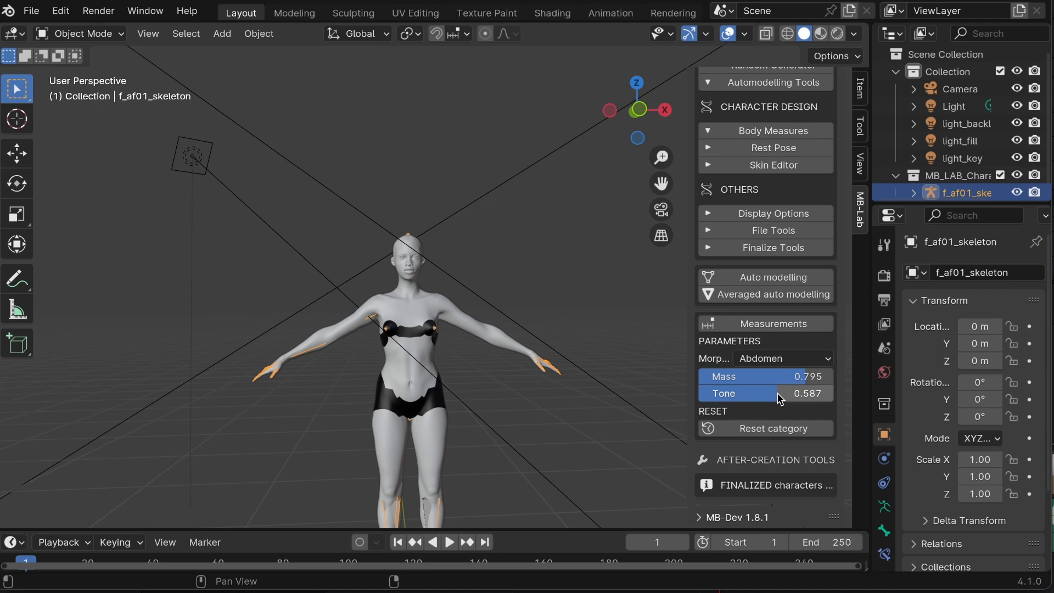
left_click(783, 357)
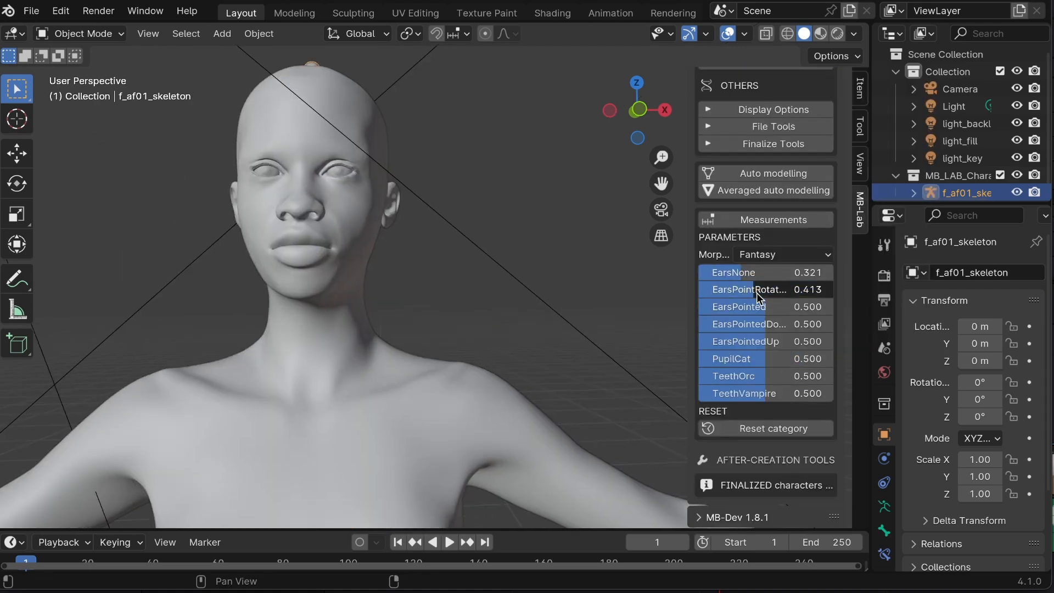
left_click(779, 254)
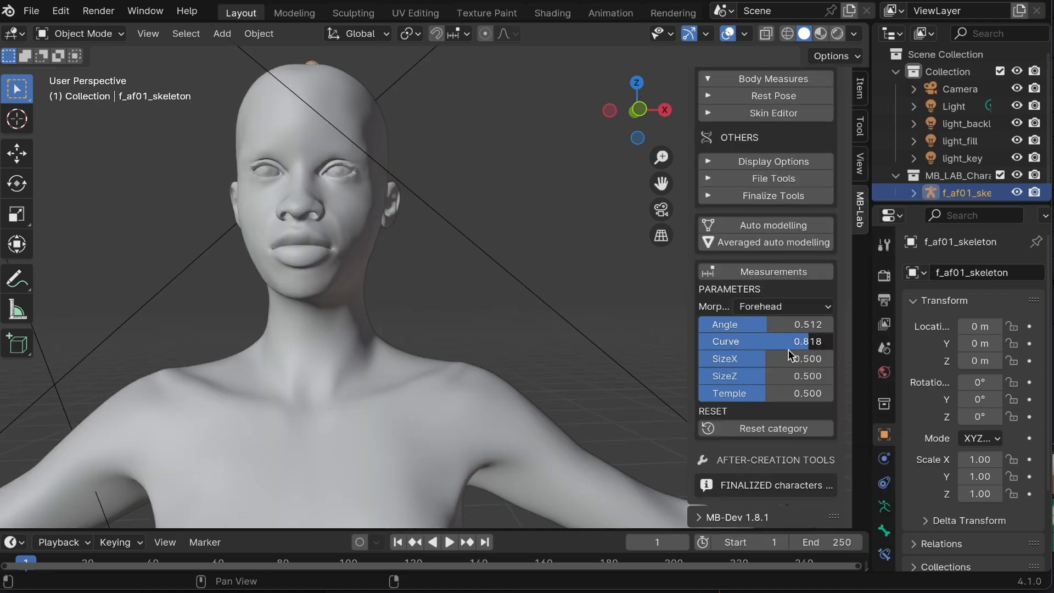
scroll("up", 3)
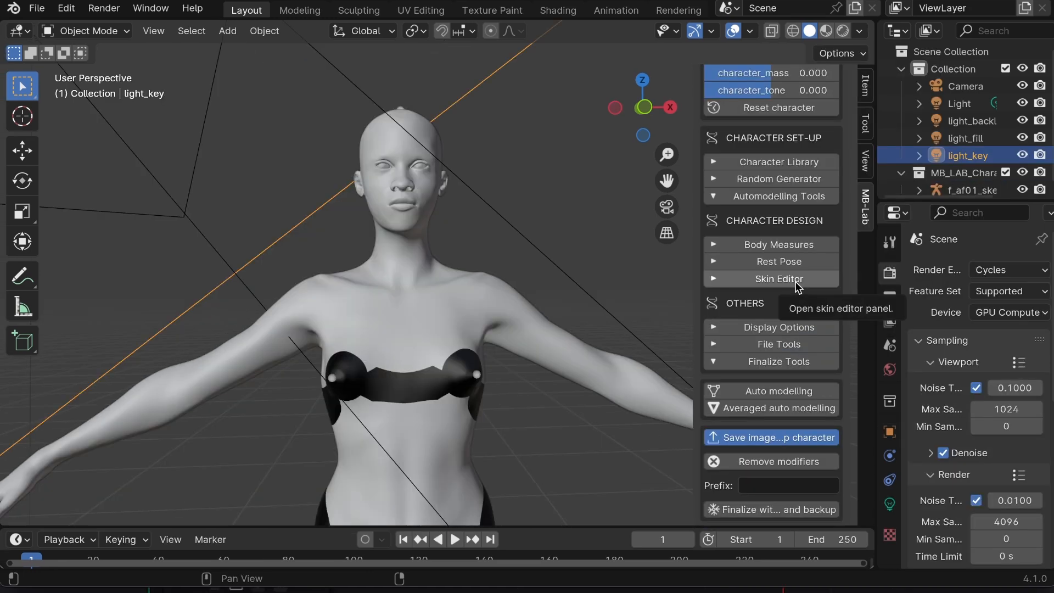
- Tune skin settings like skin_blush and preview the character in Rendered shading
left_click(779, 278)
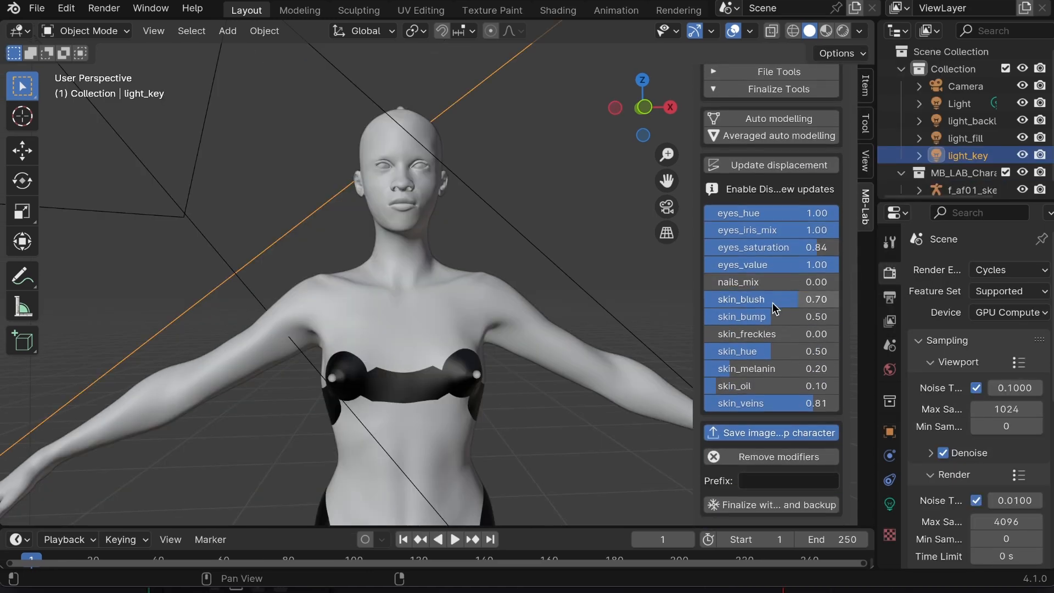
left_click(820, 30)
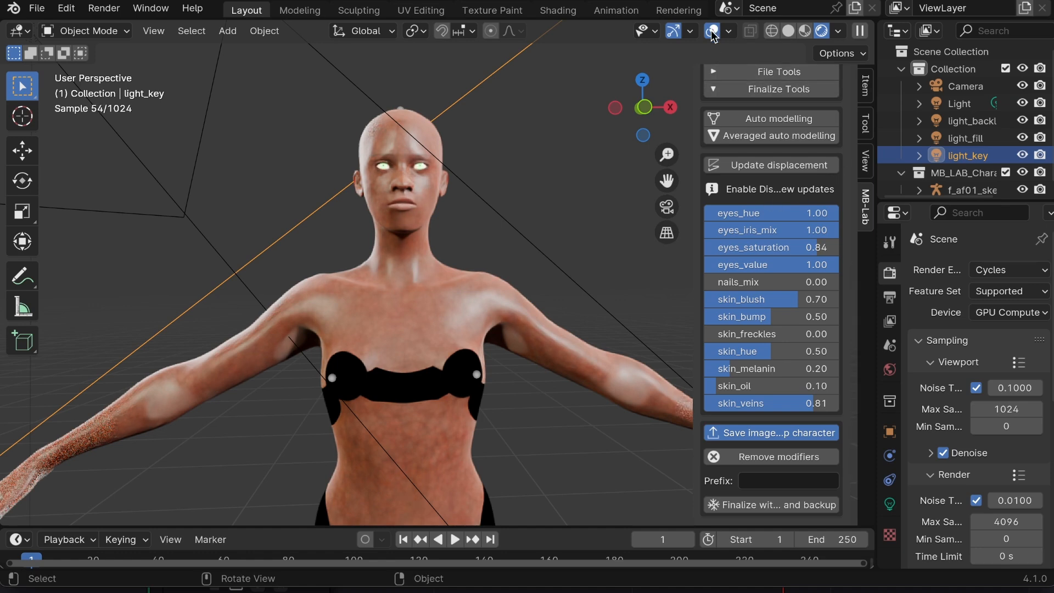
left_click(711, 31)
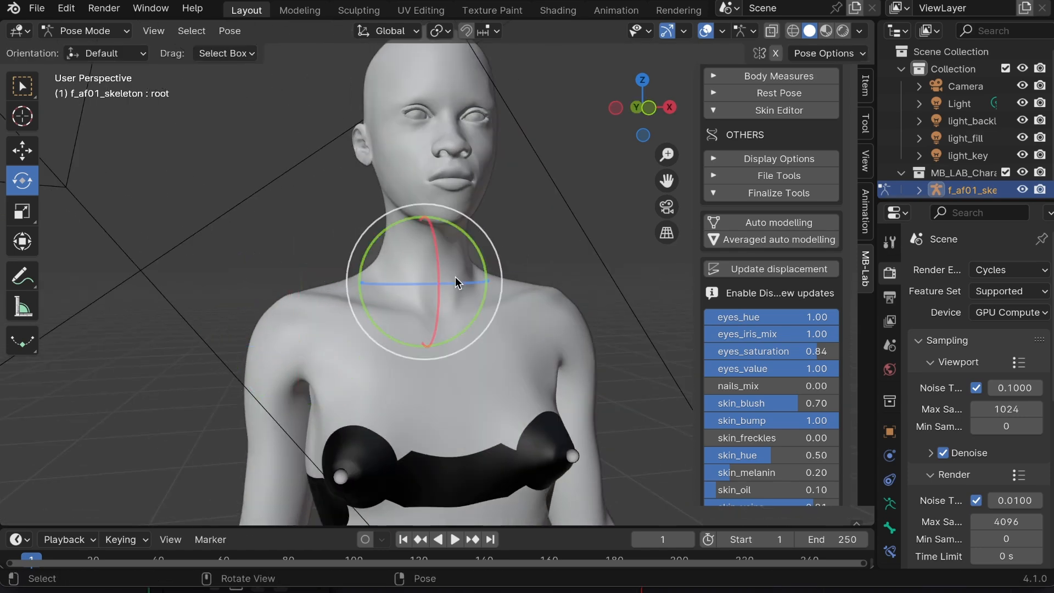
- Return to Object Mode and apply averaged auto modelling to the body twice
key("r")
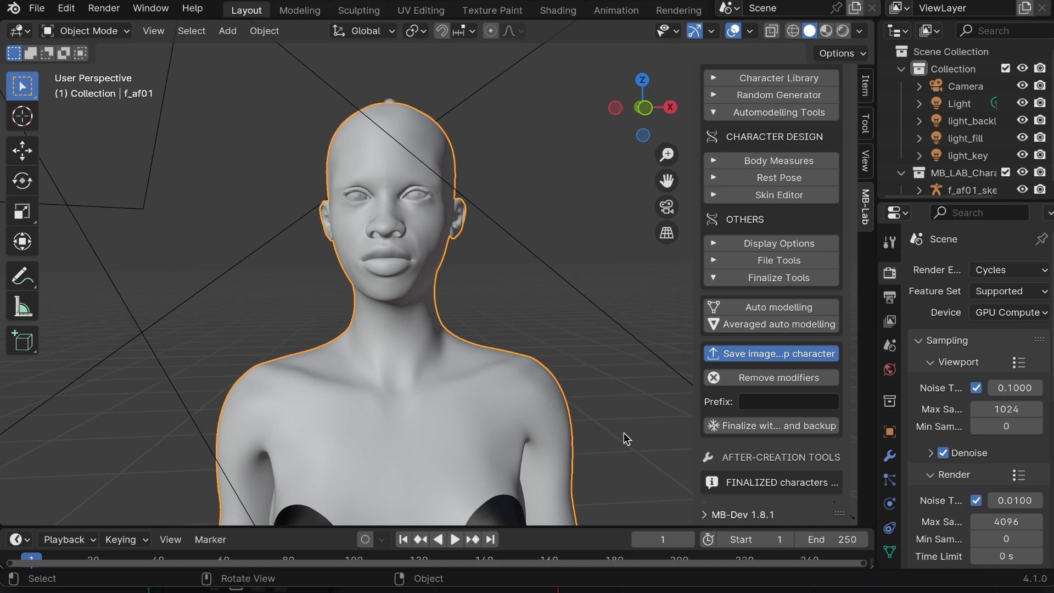
mouse_move(804, 418)
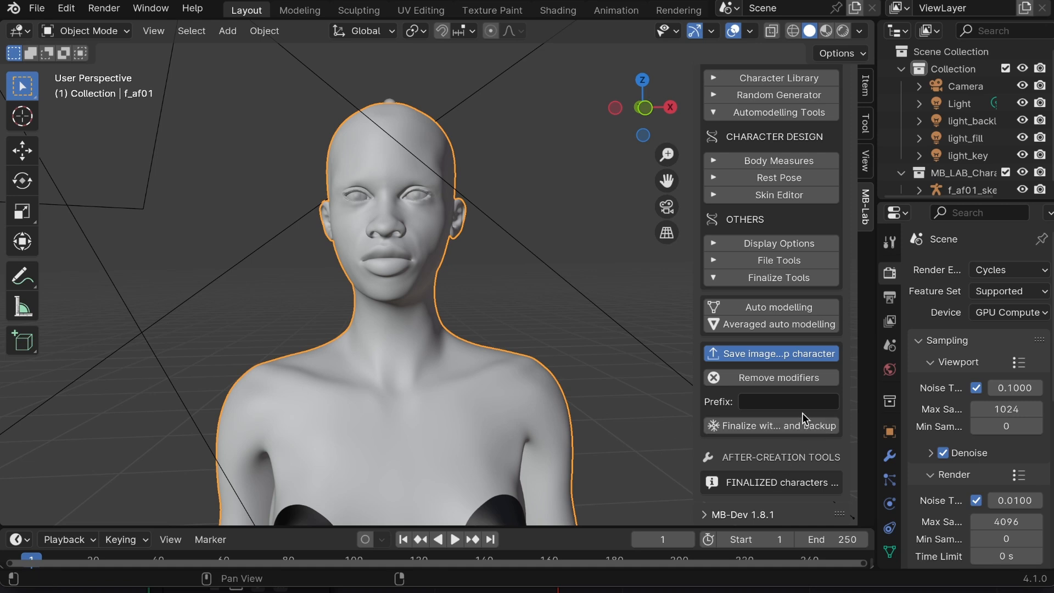
mouse_move(770, 324)
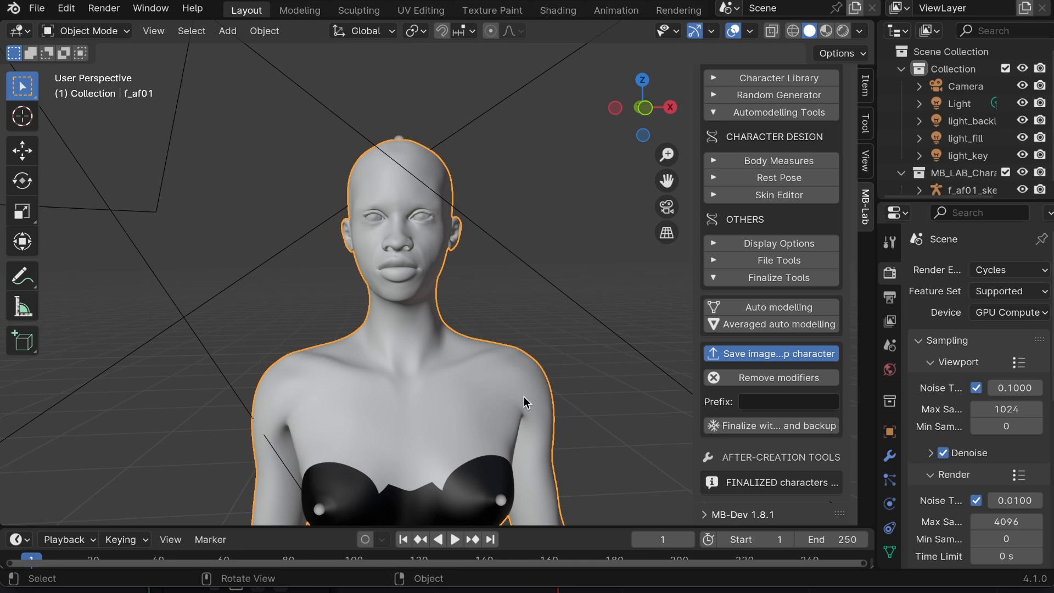
left_click_drag(403, 269, 335, 236)
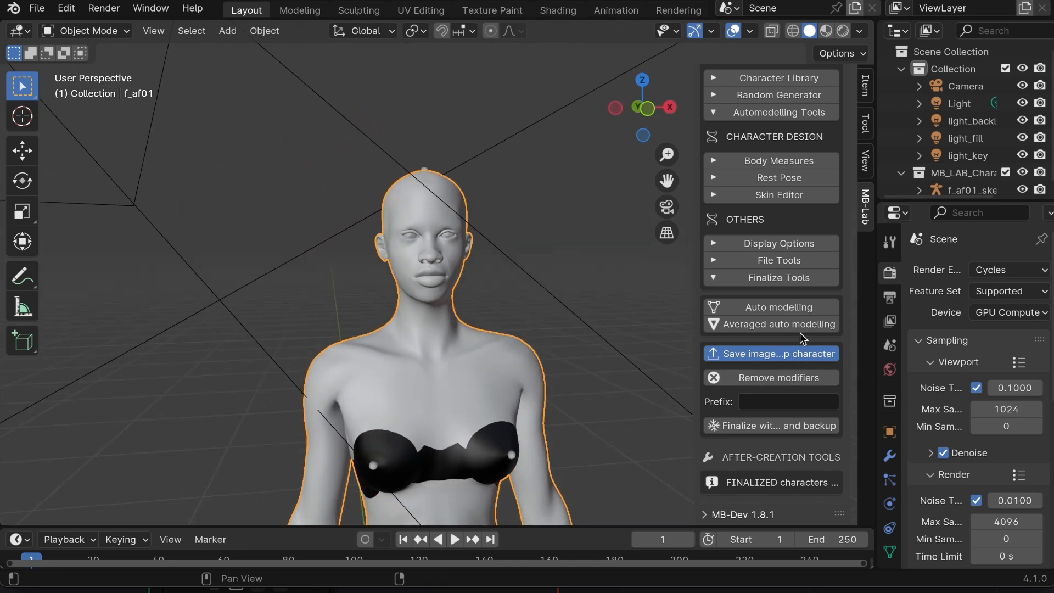
left_click(770, 324)
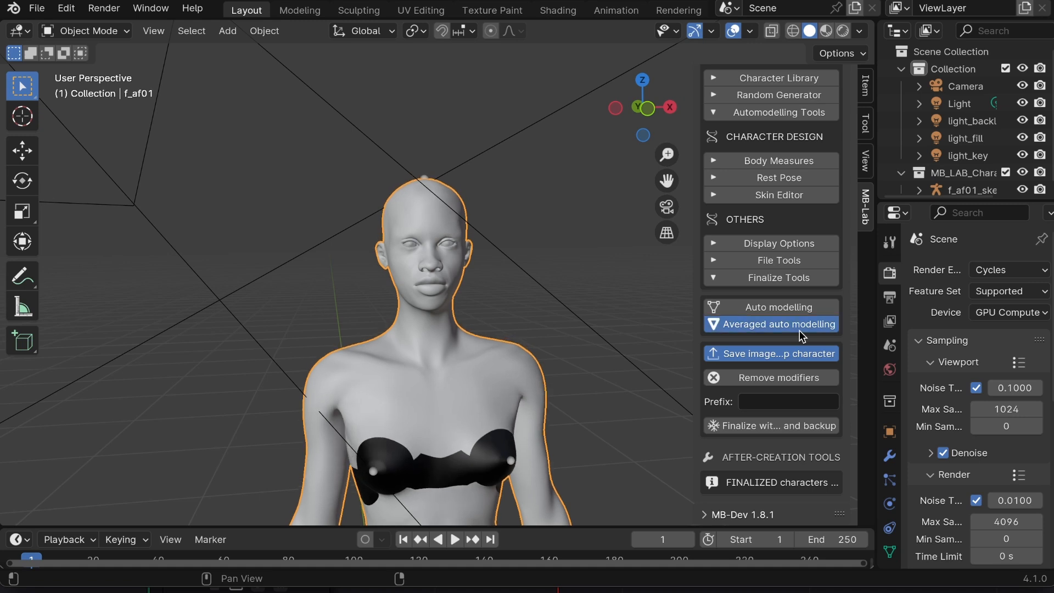
left_click(776, 323)
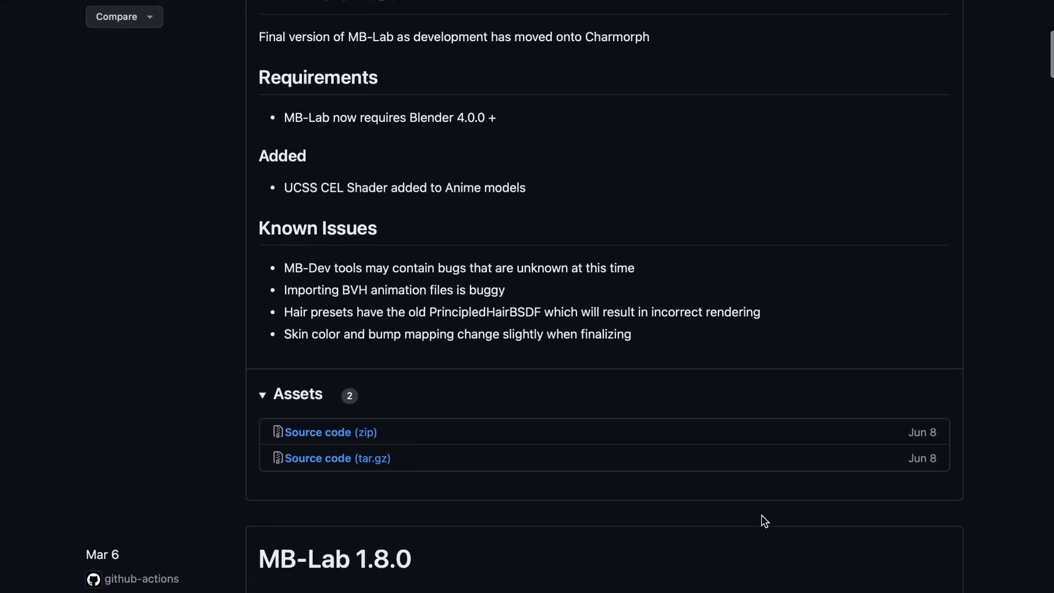
- Scroll the GitHub release notes from MB-Lab 1.7.8.9 down to 1.7.8.5
scroll("down", 3)
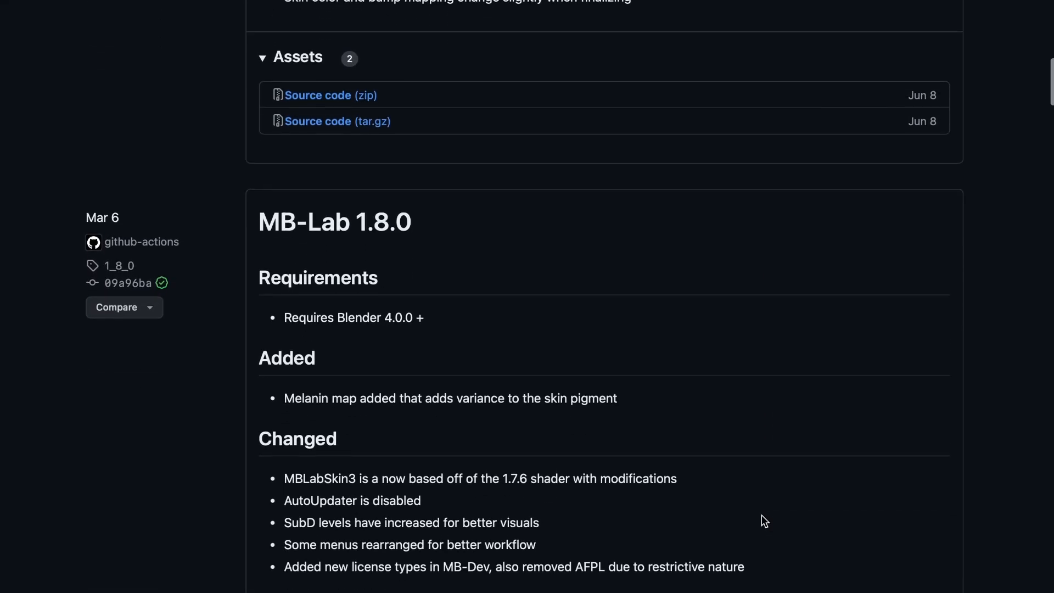
scroll("down", 3)
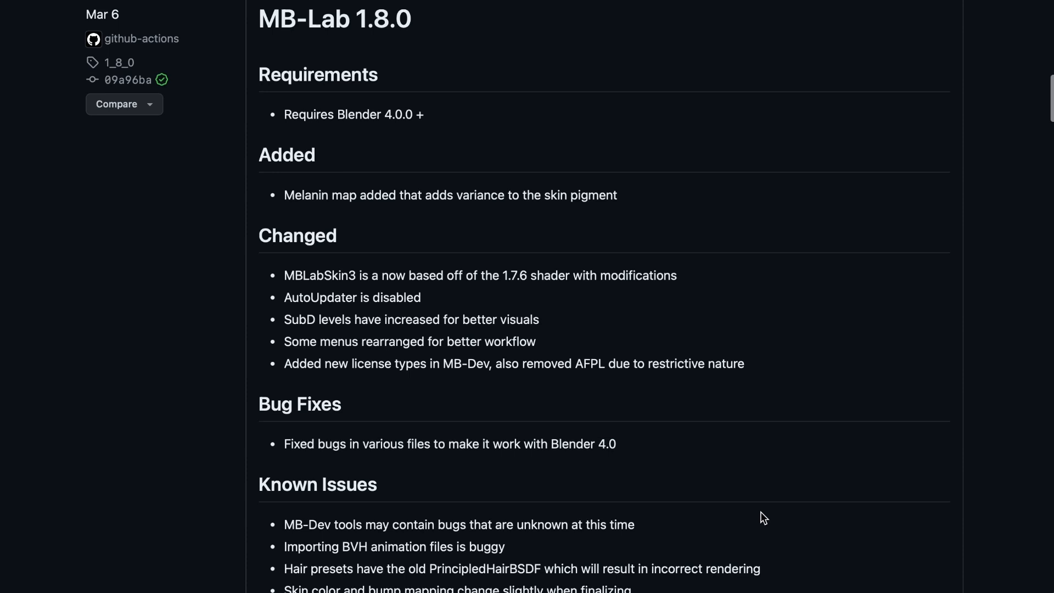
scroll("down", 3)
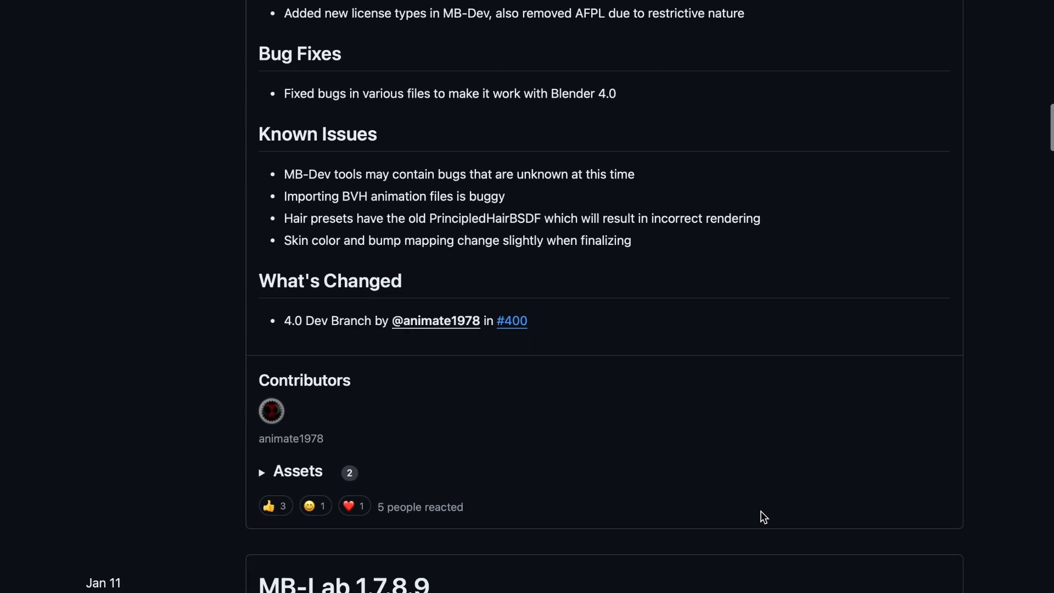
scroll("down", 3)
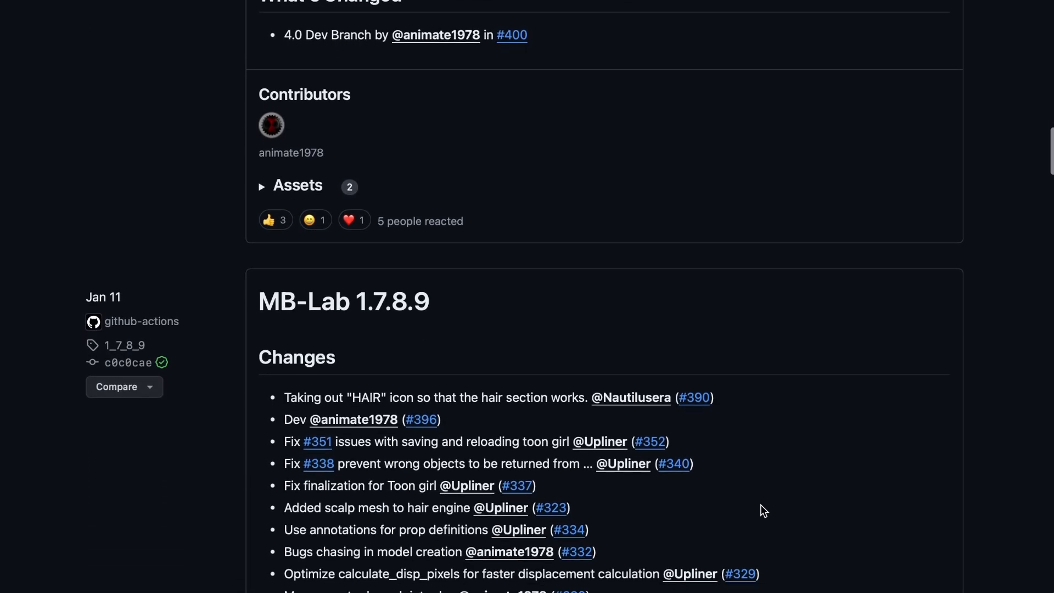
scroll("down", 3)
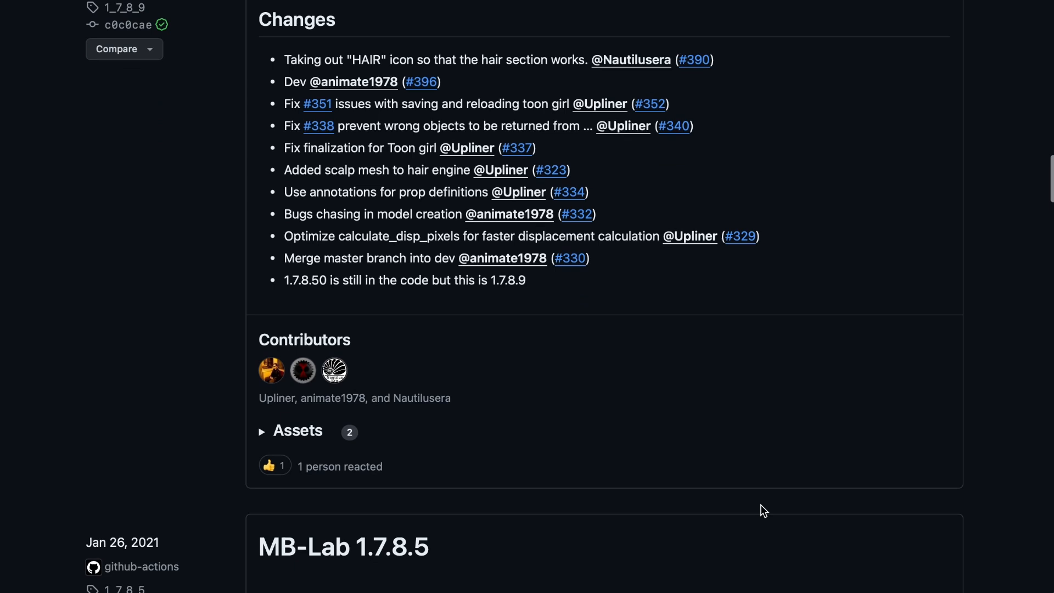
scroll("down", 3)
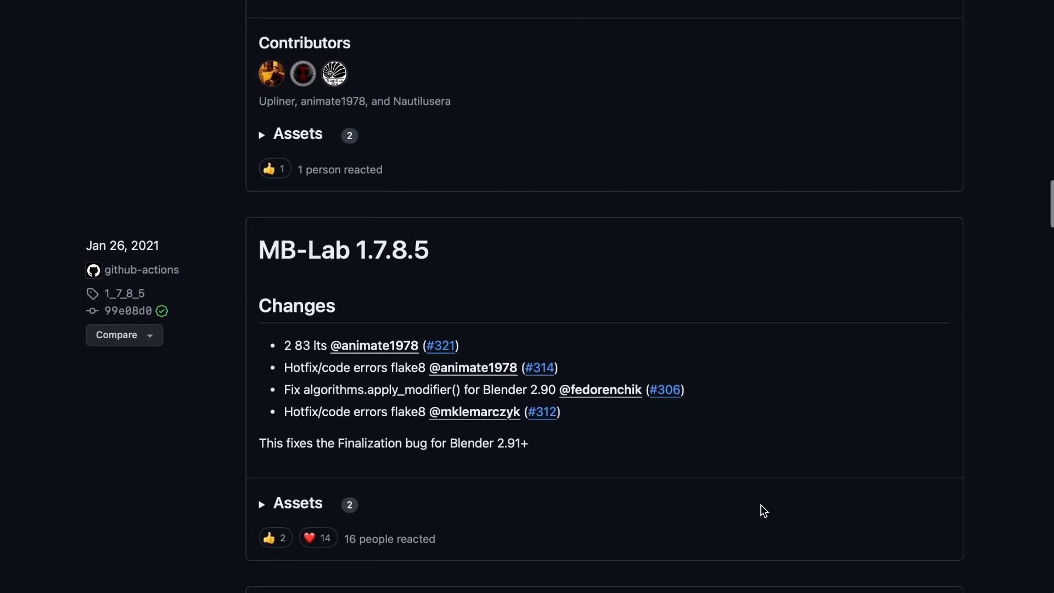
scroll("down", 3)
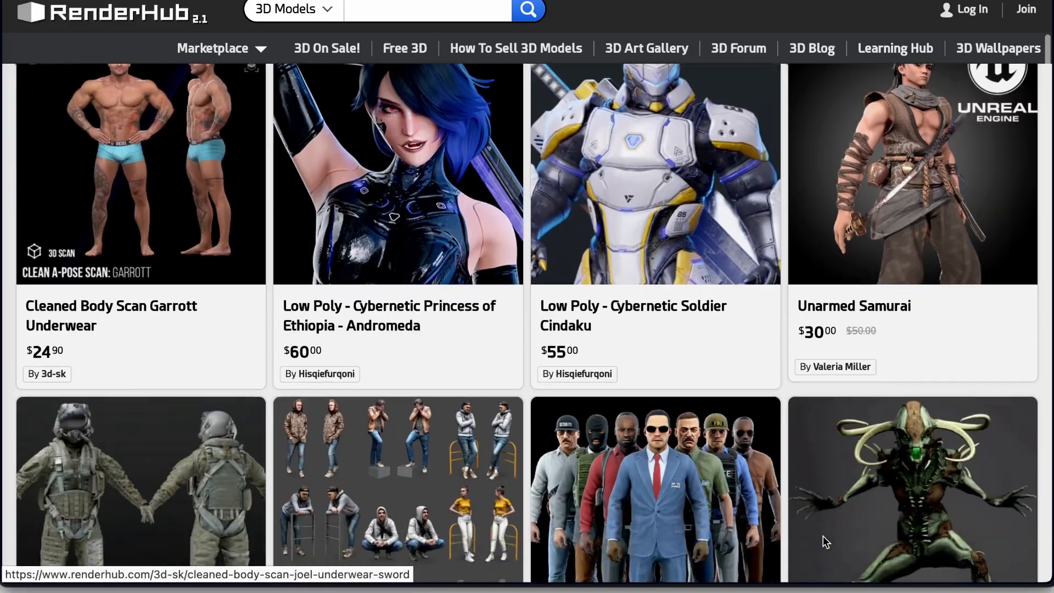
- Browse RenderHub, then view on-sale Pickup Trucks, Motorcycles, Carriages and Police Vehicles
scroll("down", 3)
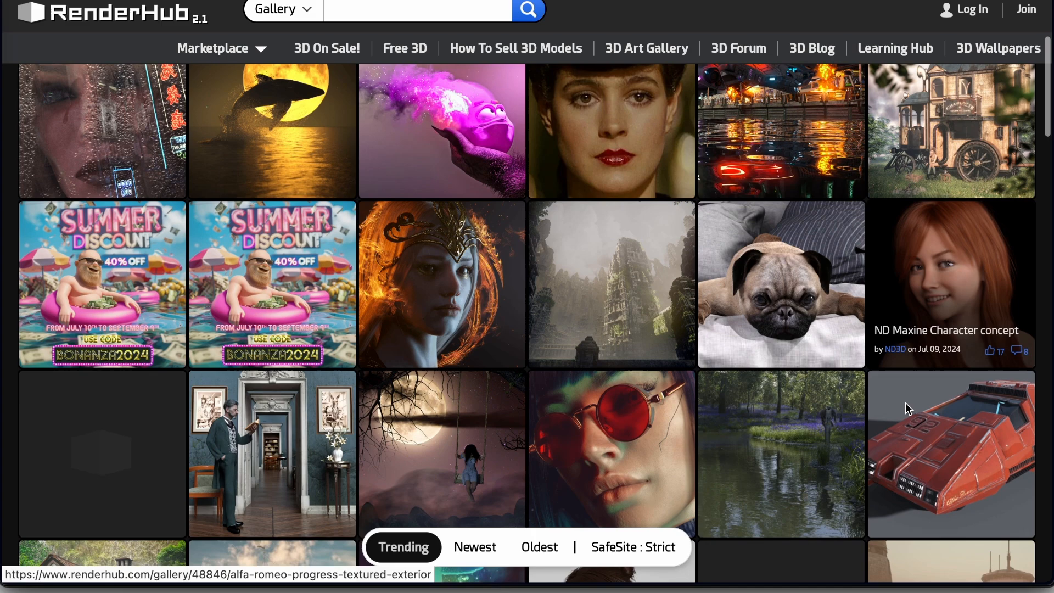
scroll("down", 3)
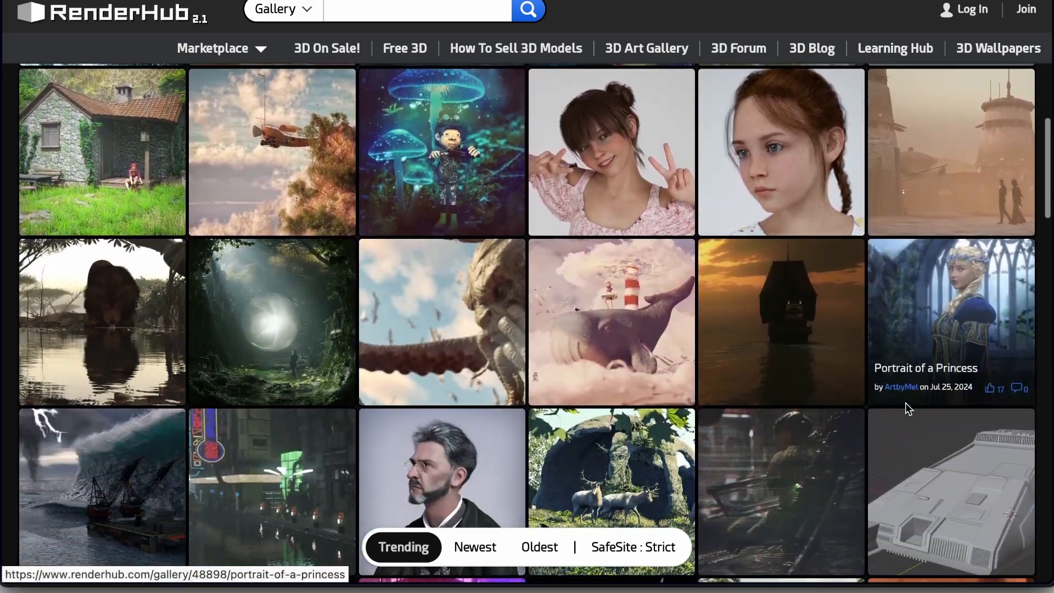
scroll("down", 3)
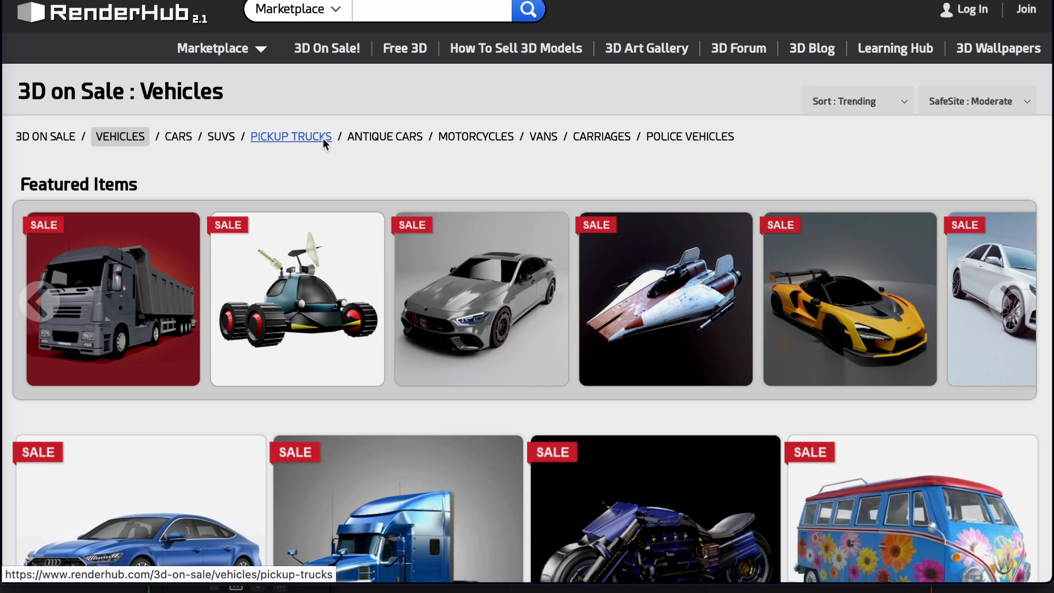
left_click(290, 137)
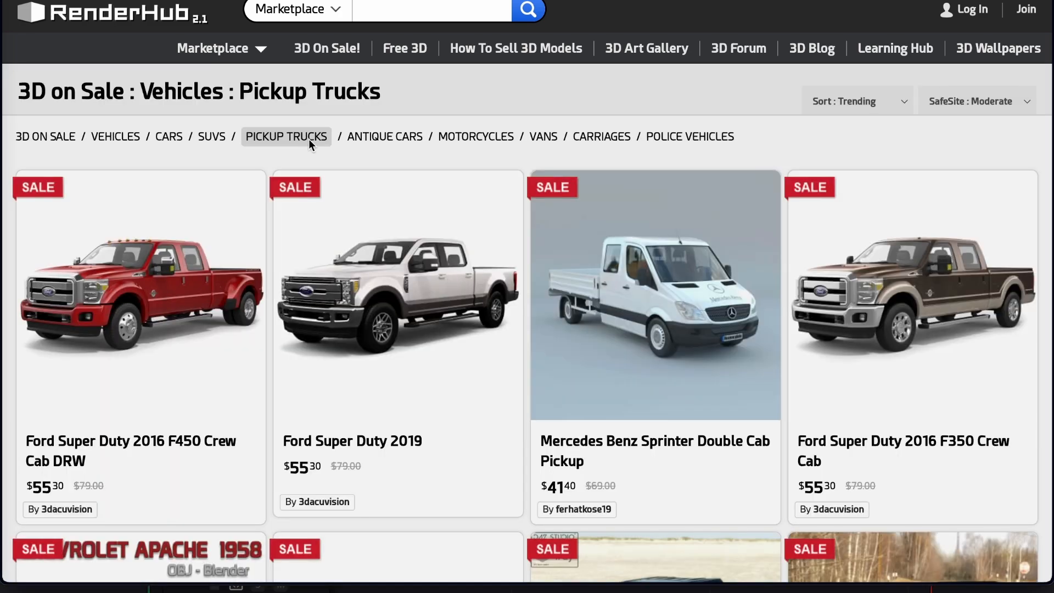
left_click(470, 137)
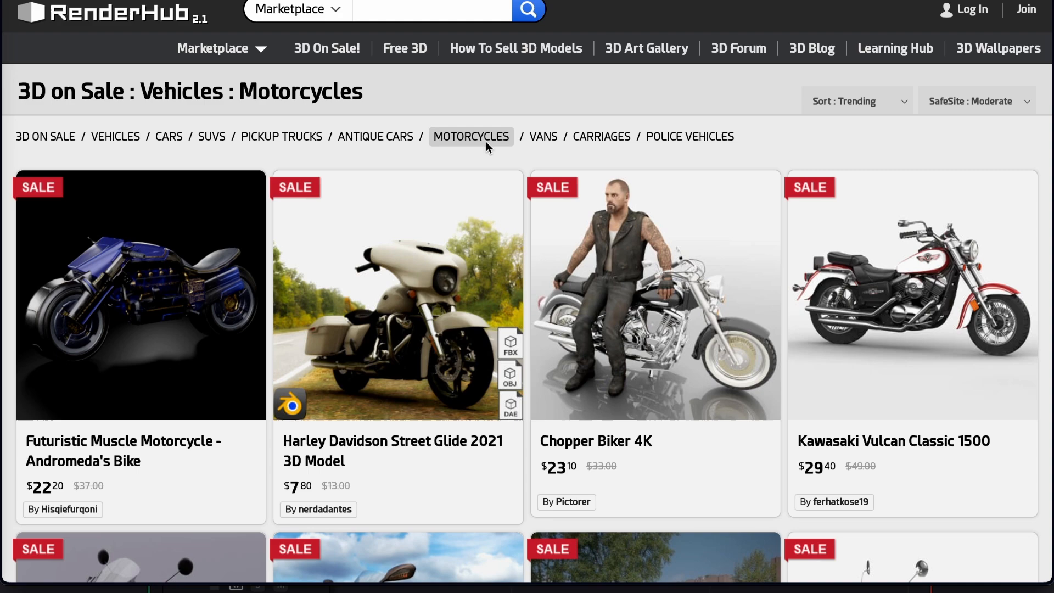
left_click(596, 136)
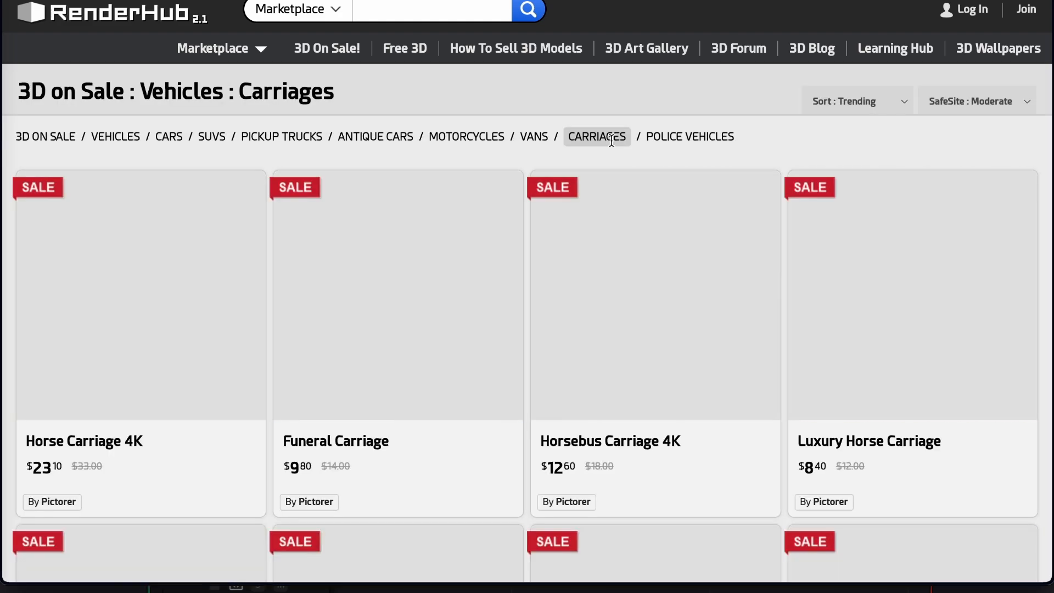
left_click(685, 136)
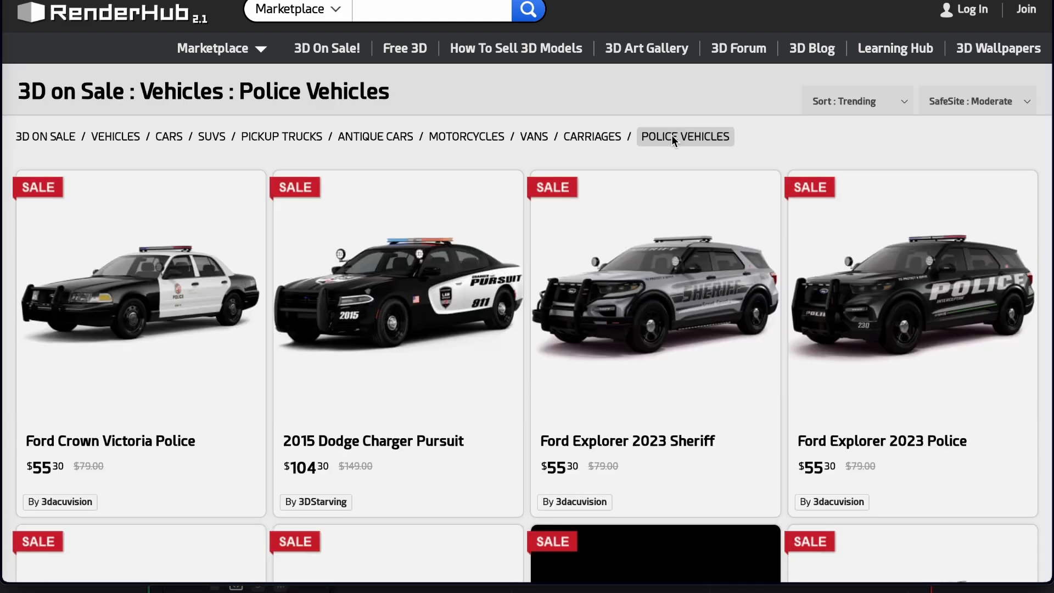
left_click(101, 17)
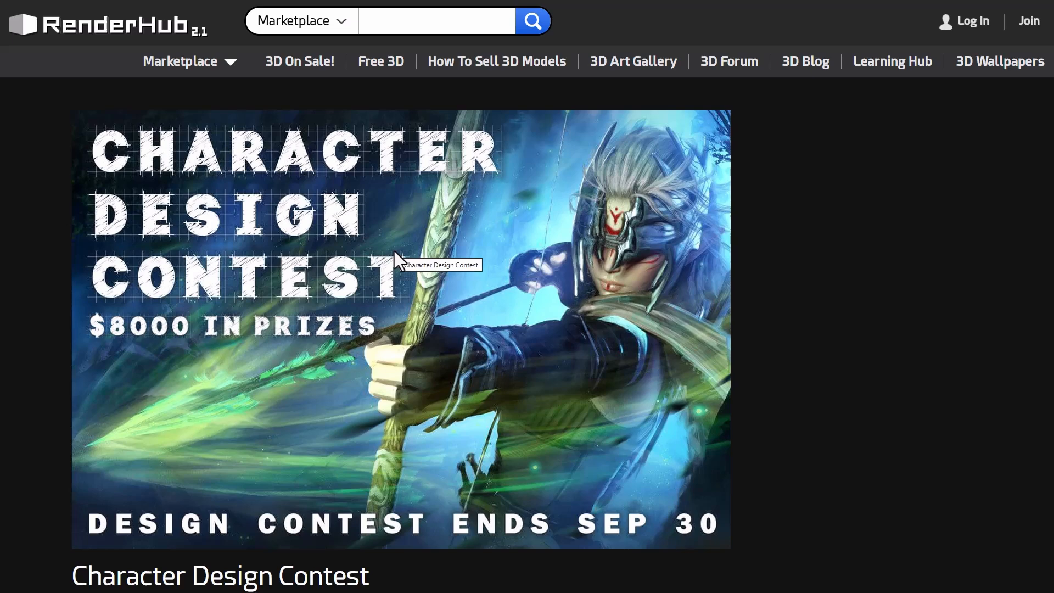
mouse_move(348, 374)
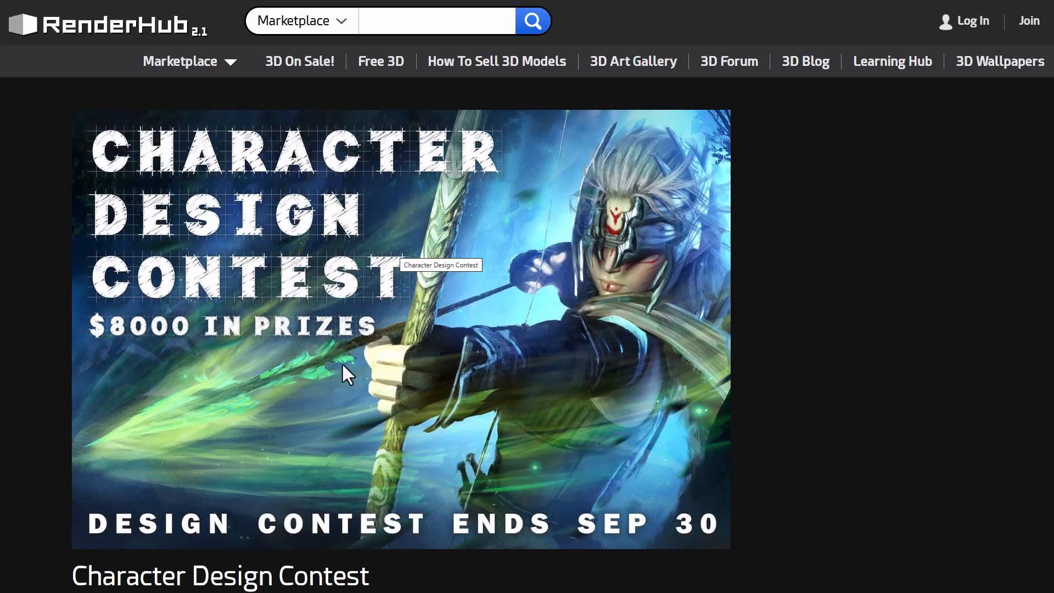
- Scroll the Character Design Contest page through details, prizes, judging criteria and deliverables
scroll("down", 3)
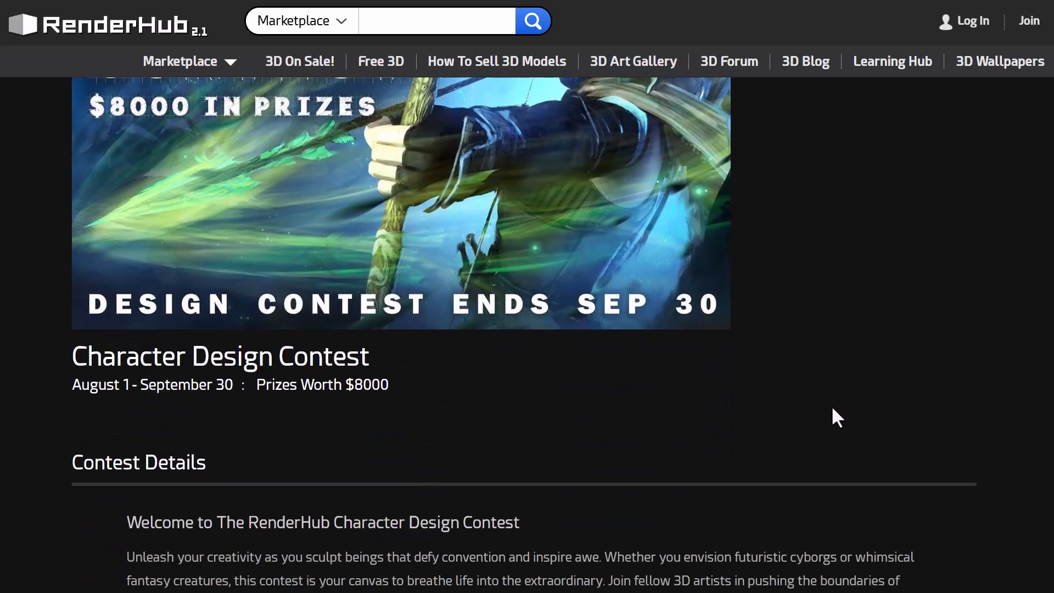
scroll("down", 3)
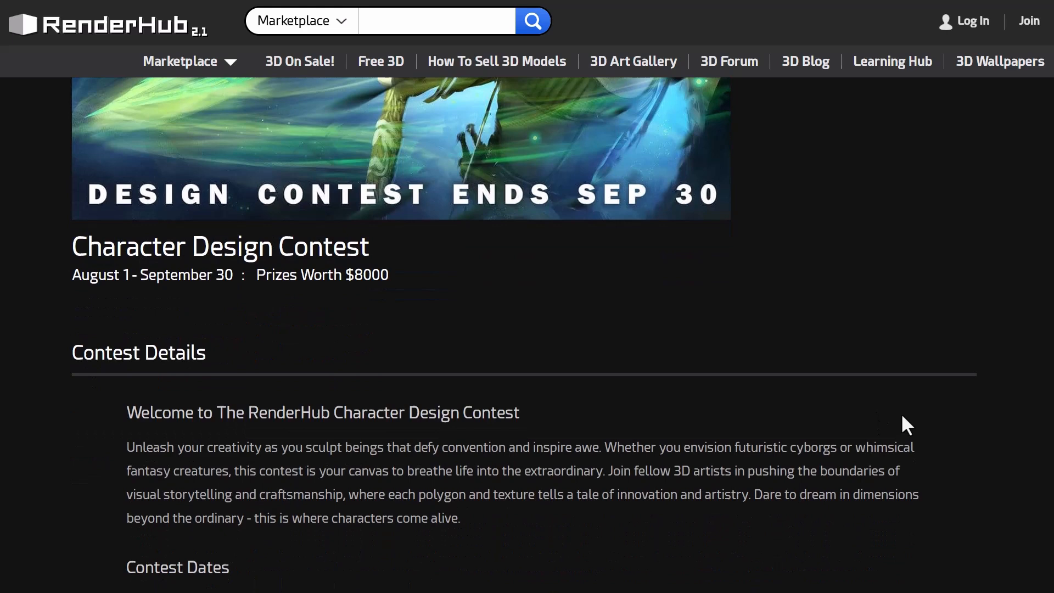
mouse_move(909, 425)
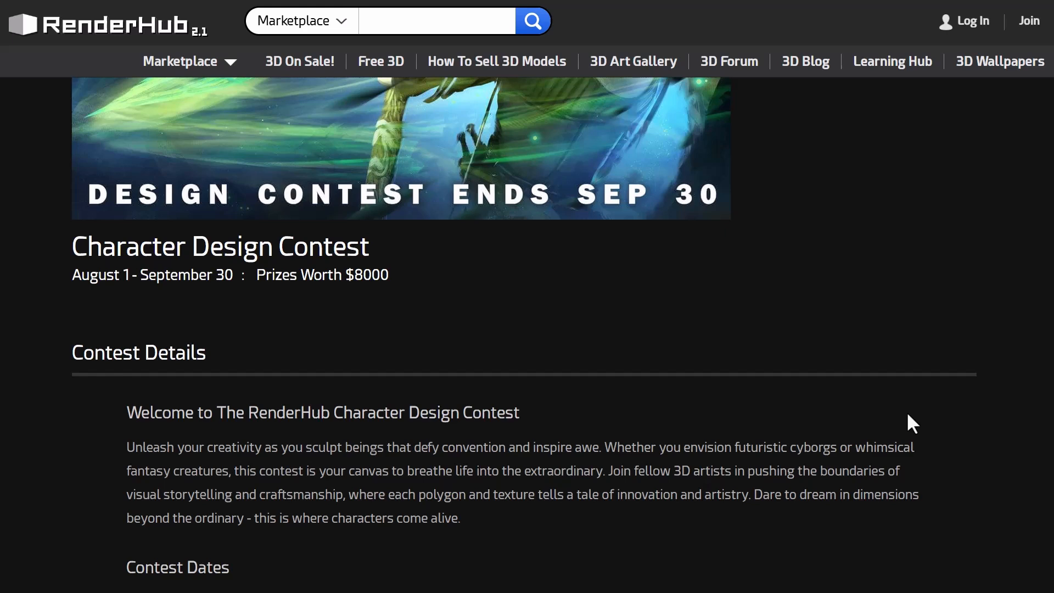
scroll("down", 3)
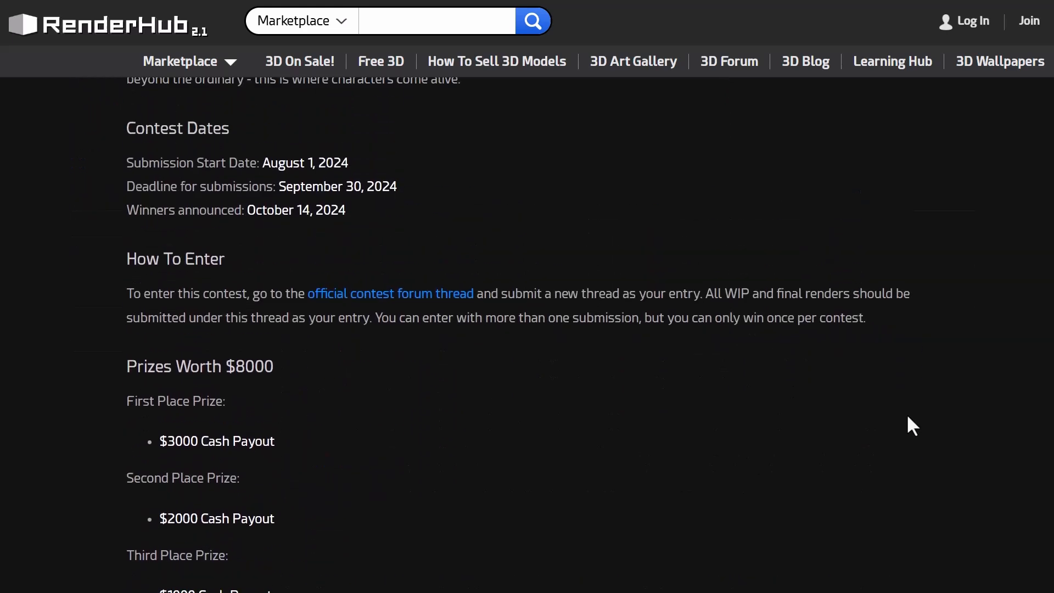
mouse_move(909, 433)
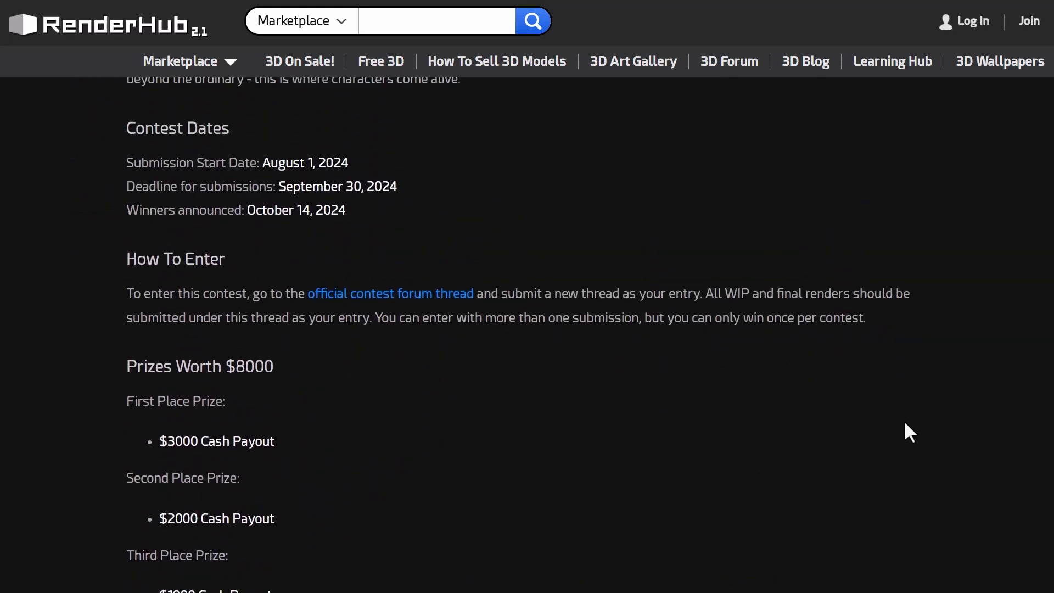
scroll("down", 3)
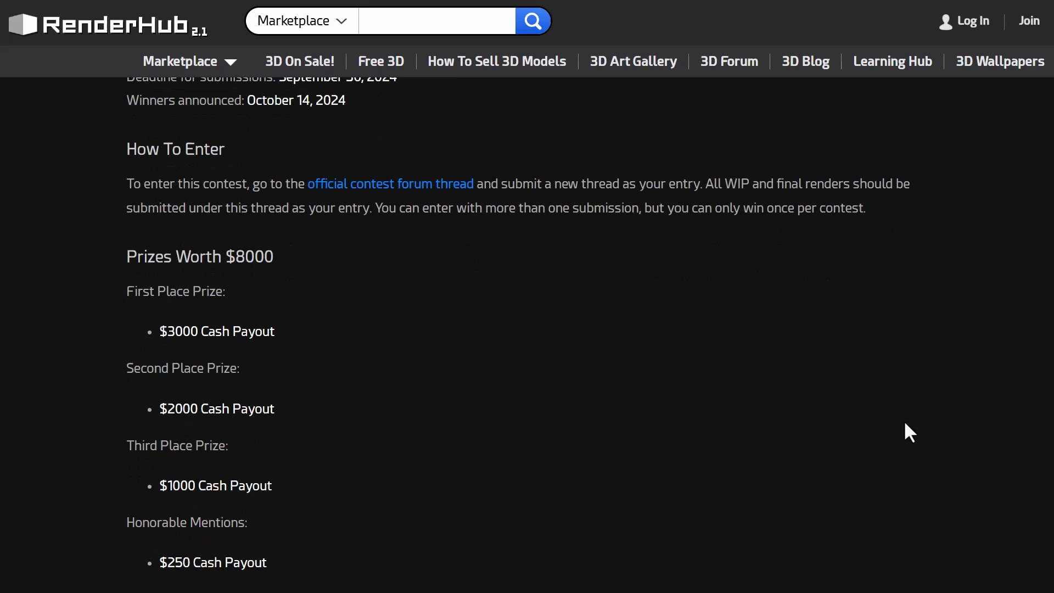
scroll("down", 3)
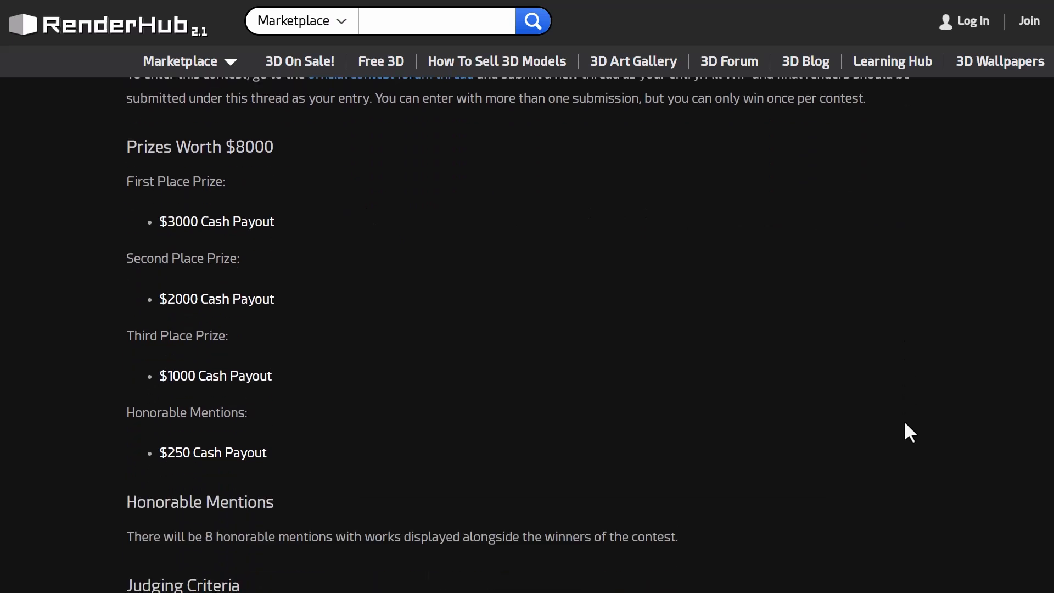
scroll("down", 3)
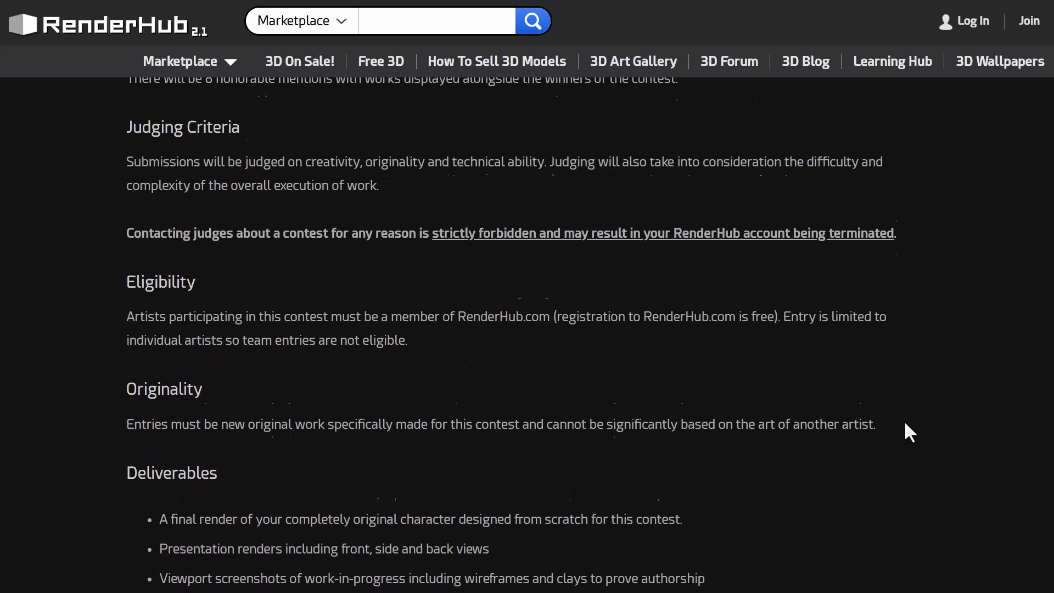
scroll("down", 3)
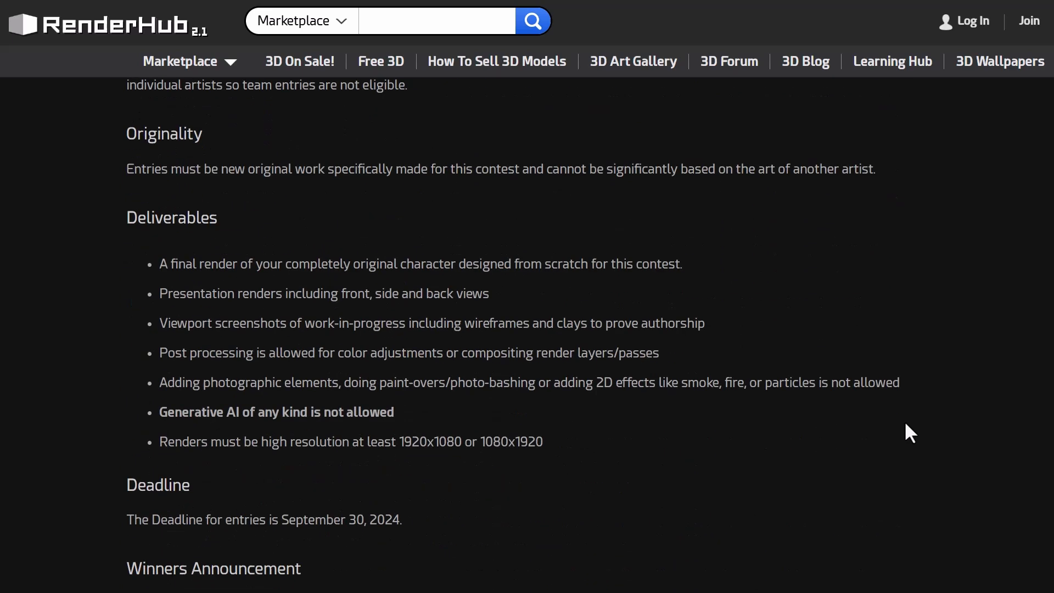
scroll("down", 3)
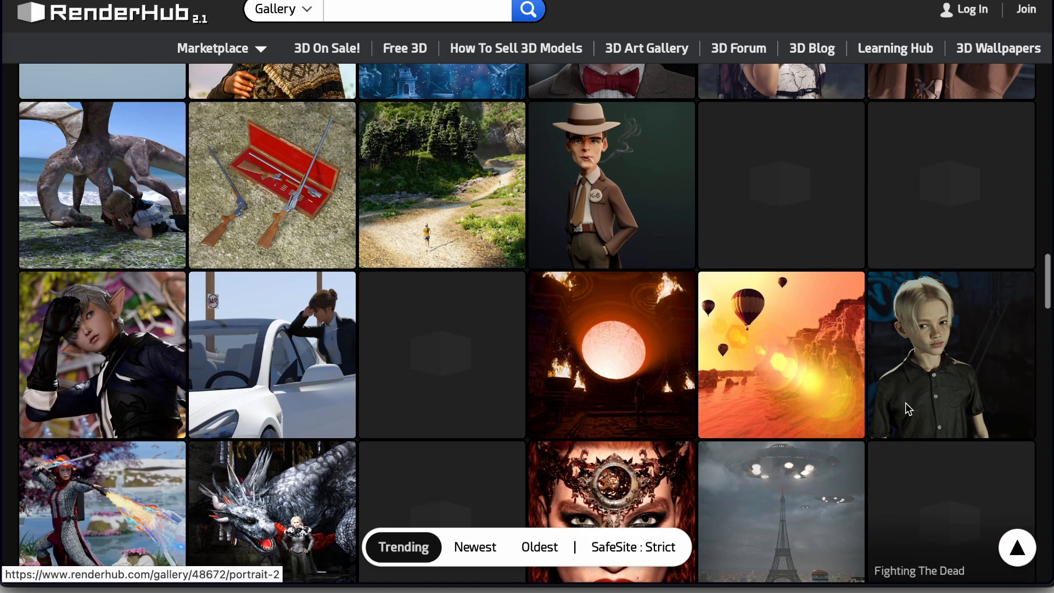
- Scroll down the trending 3D Art Gallery to reveal more rows of renders
scroll("down", 3)
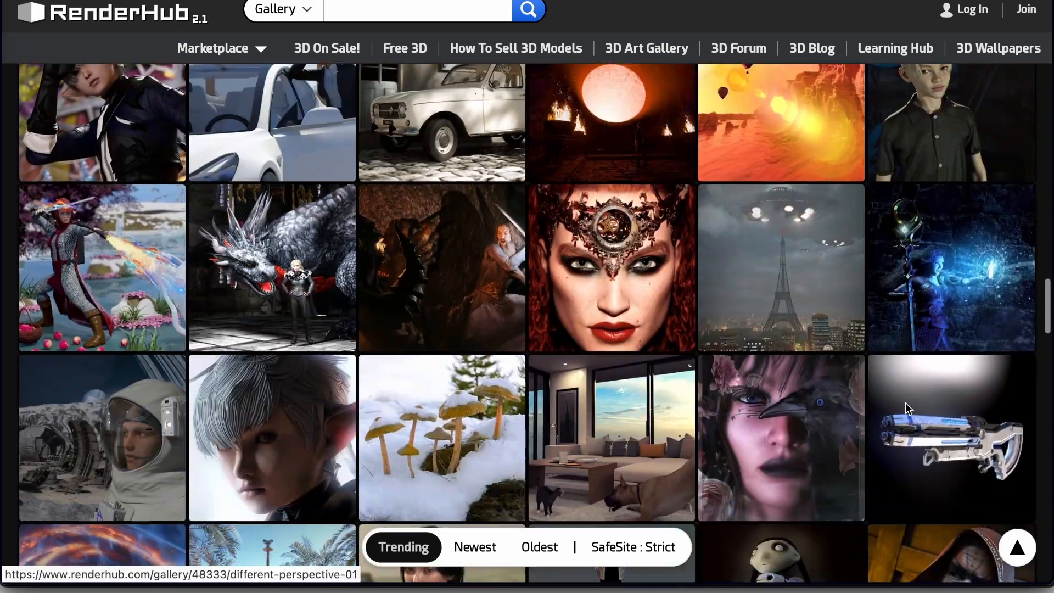
scroll("down", 3)
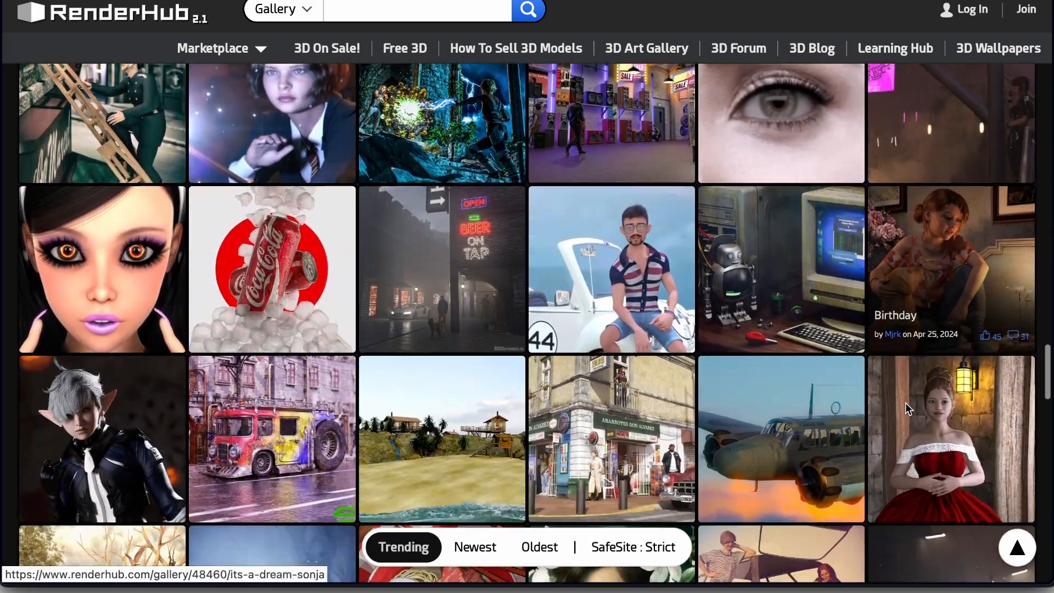